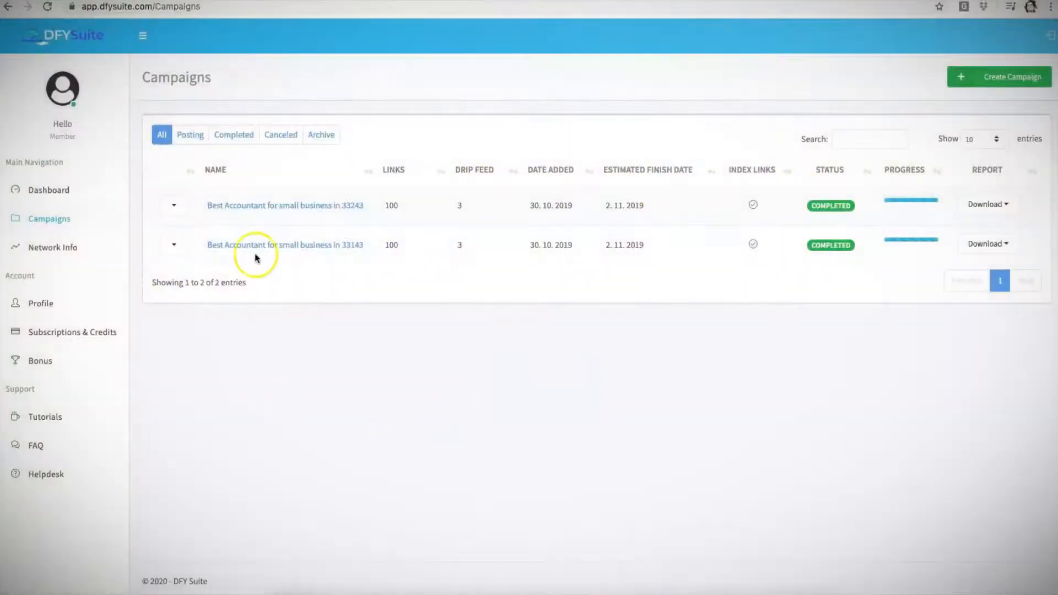
{"action": "mouse_move", "coordinate": [420, 295]}
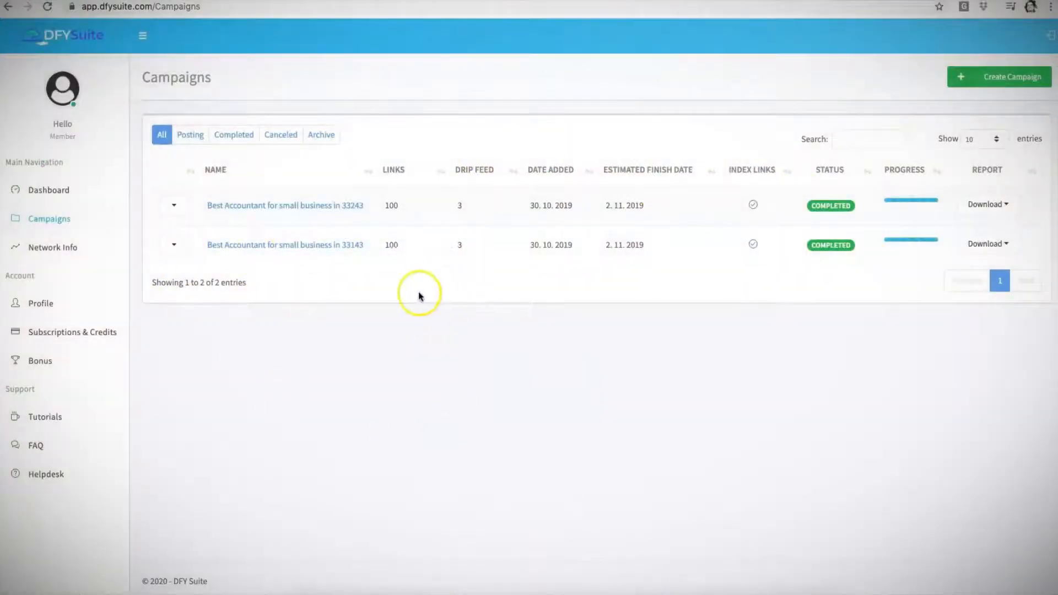
{"action": "mouse_move", "coordinate": [328, 189]}
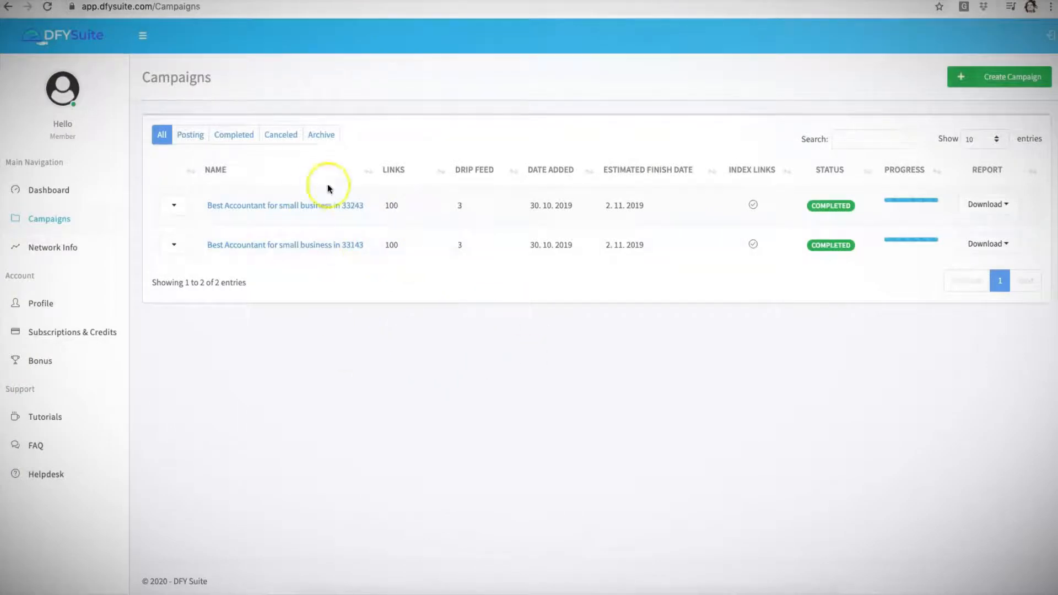
{"action": "mouse_move", "coordinate": [545, 205]}
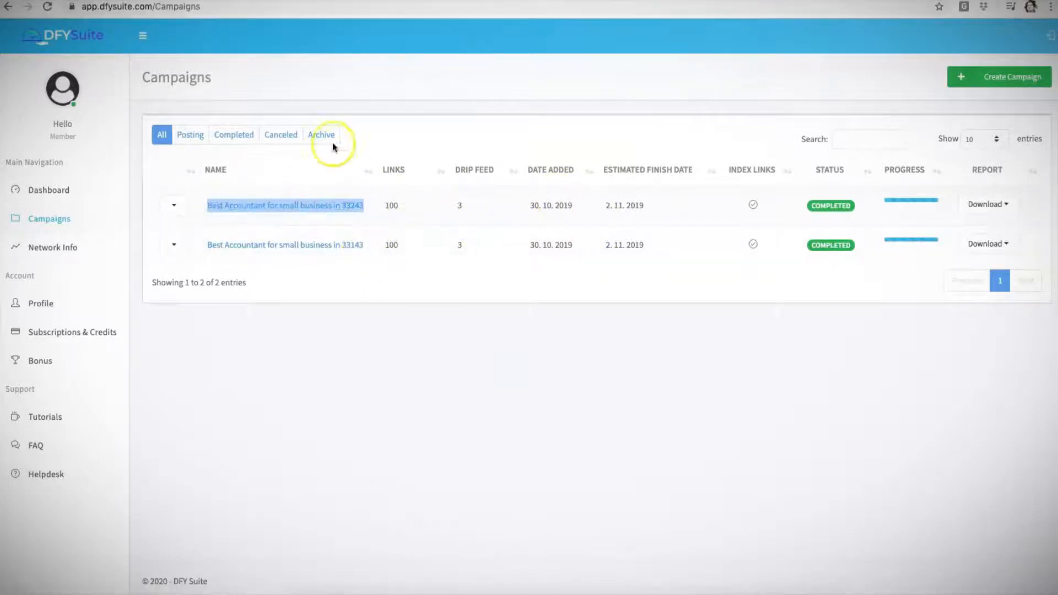
{"action": "mouse_move", "coordinate": [374, 234]}
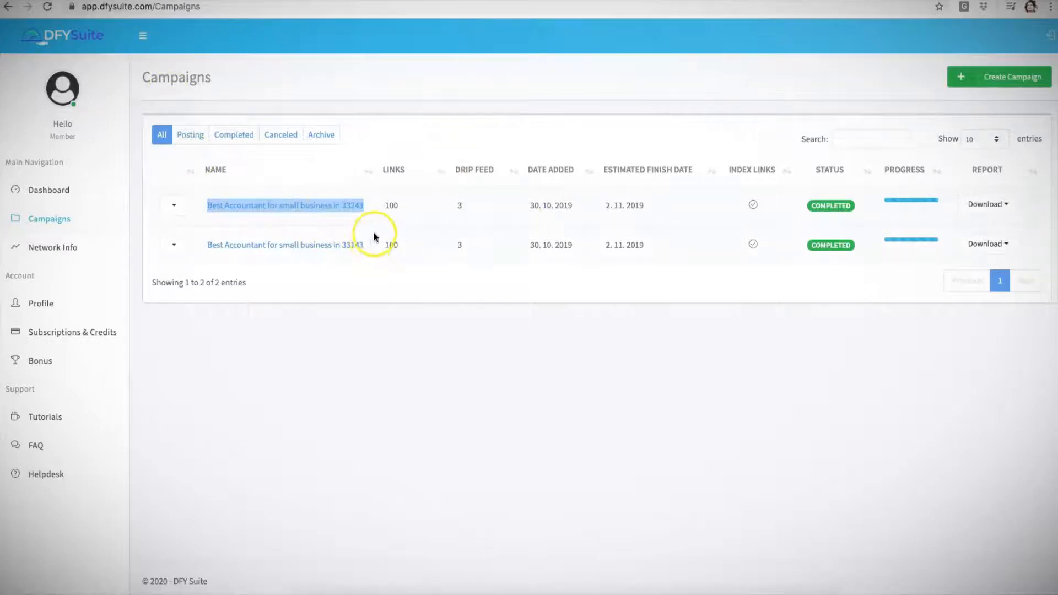
{"action": "mouse_move", "coordinate": [451, 227]}
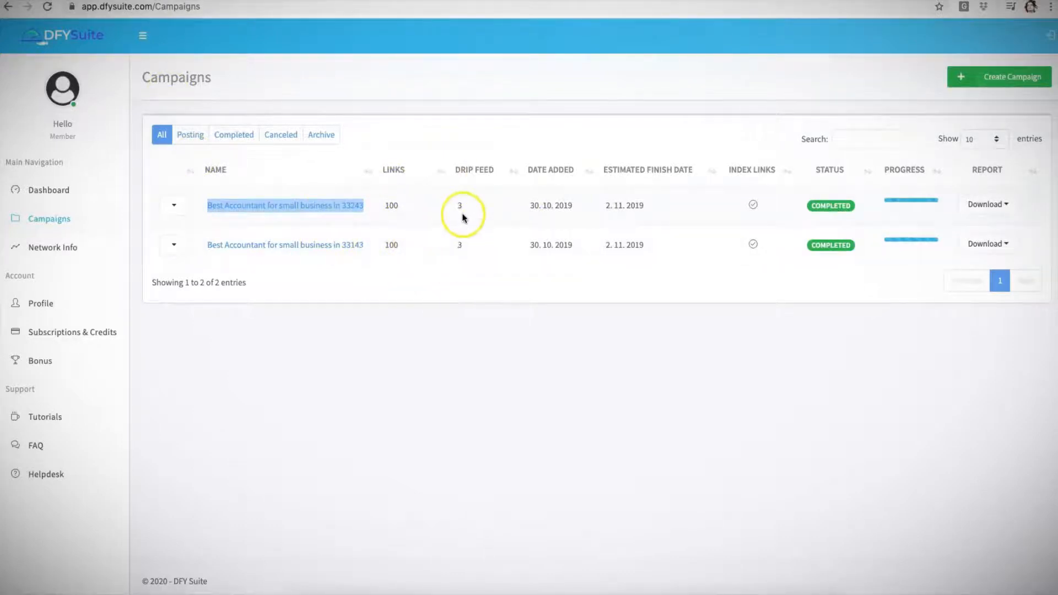
{"action": "mouse_move", "coordinate": [318, 209]}
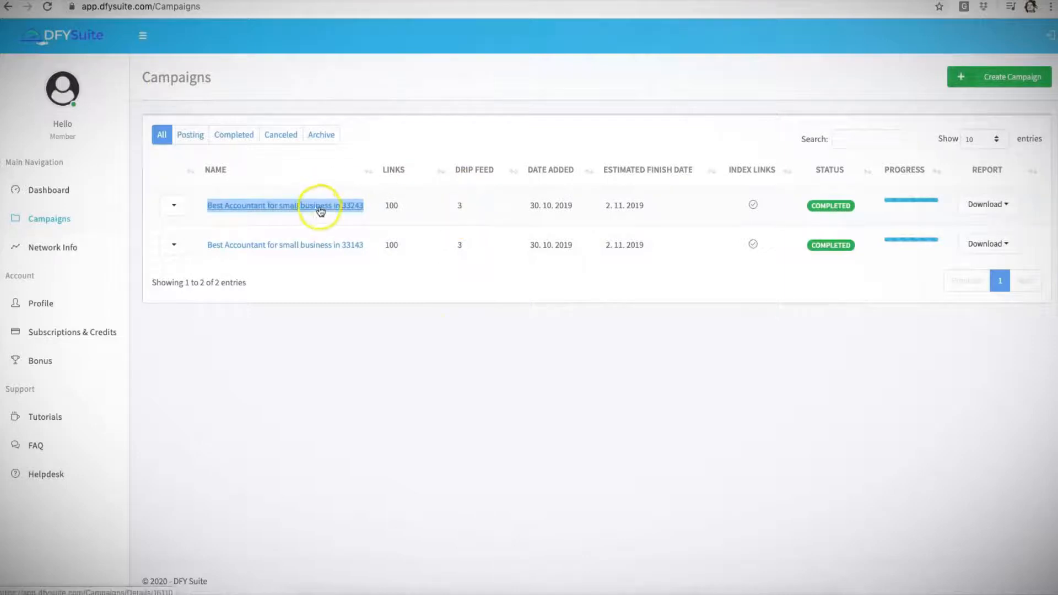
Step: Bring up the second campaign's link options and dismiss them without choosing anything
{"action": "right_click", "coordinate": [320, 206]}
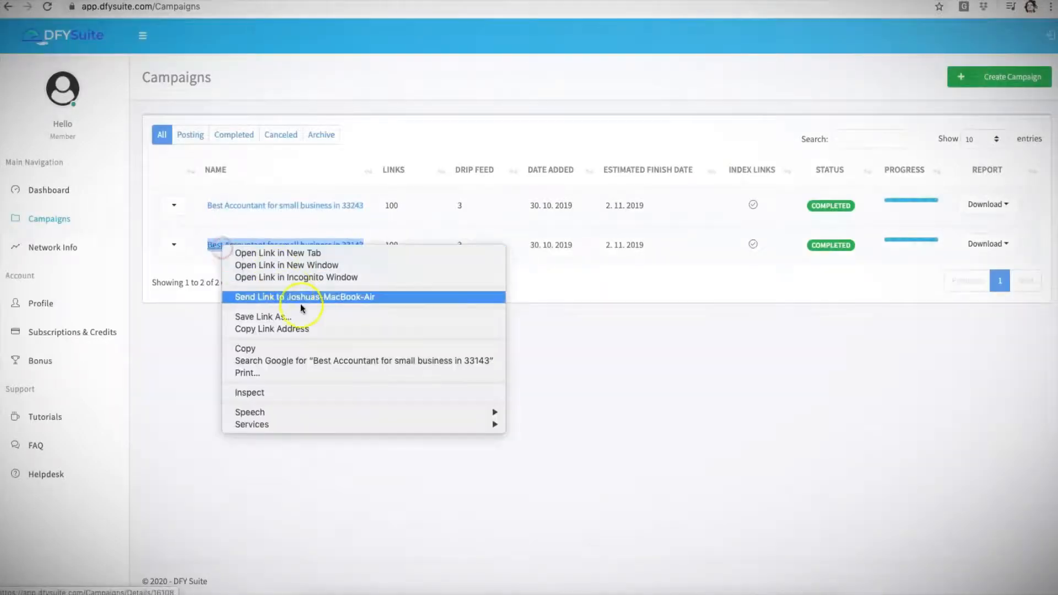
{"action": "left_click", "coordinate": [655, 283]}
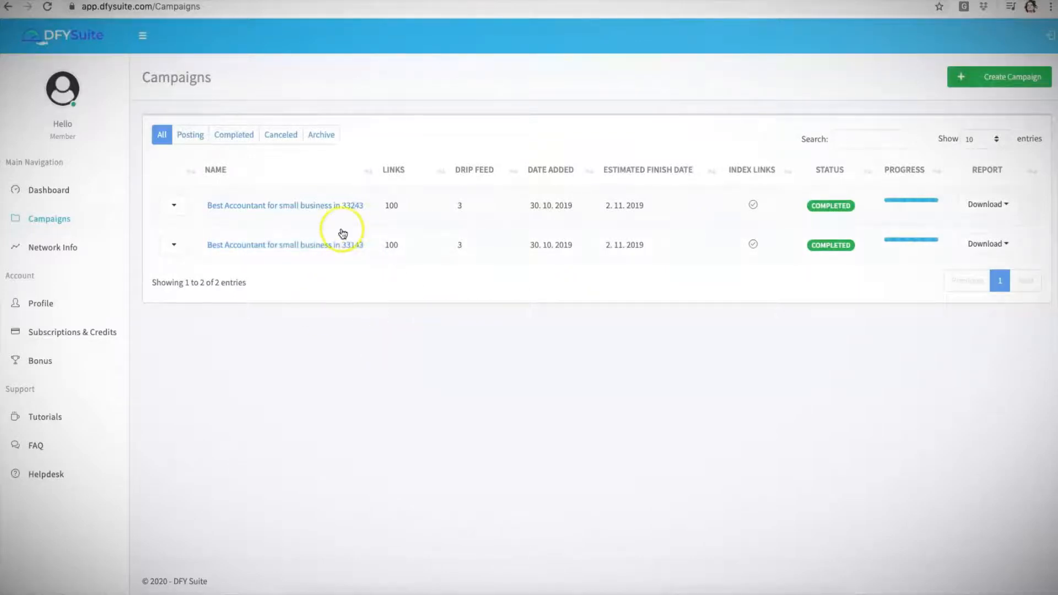
{"action": "mouse_move", "coordinate": [499, 350]}
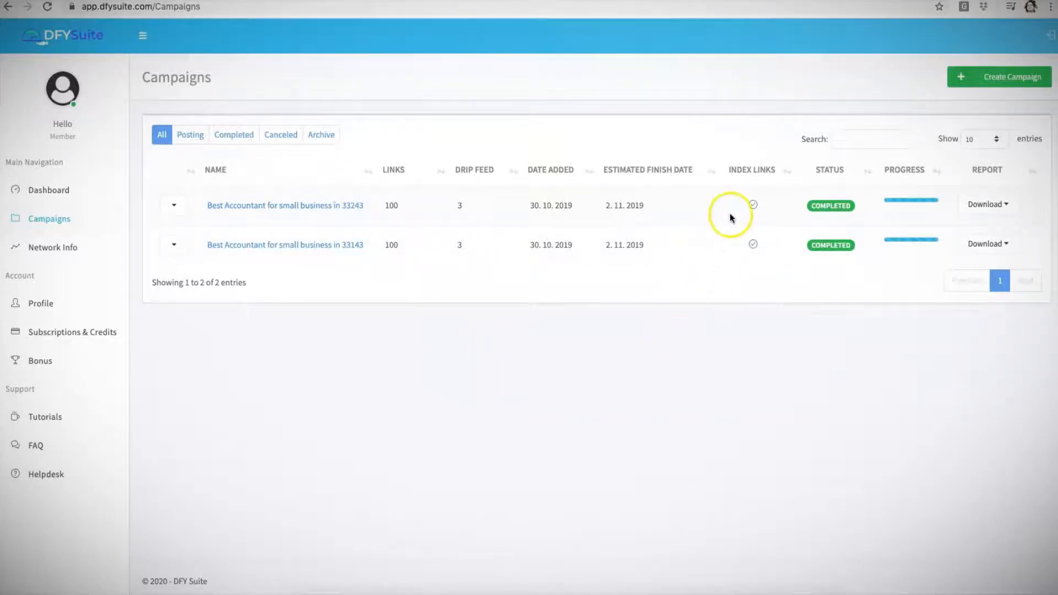
{"action": "mouse_move", "coordinate": [292, 117]}
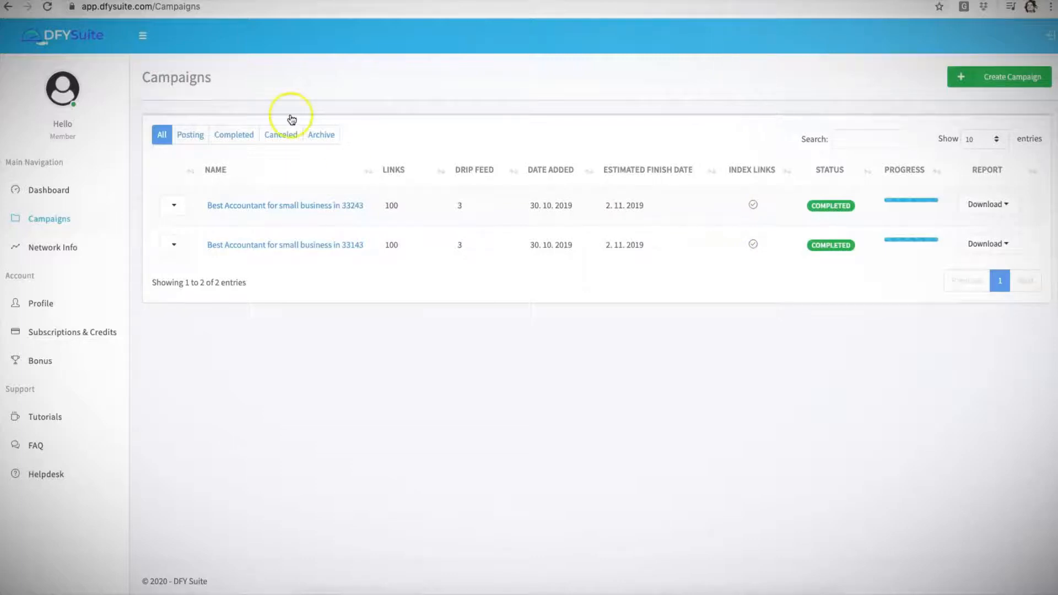
{"action": "left_click", "coordinate": [284, 244]}
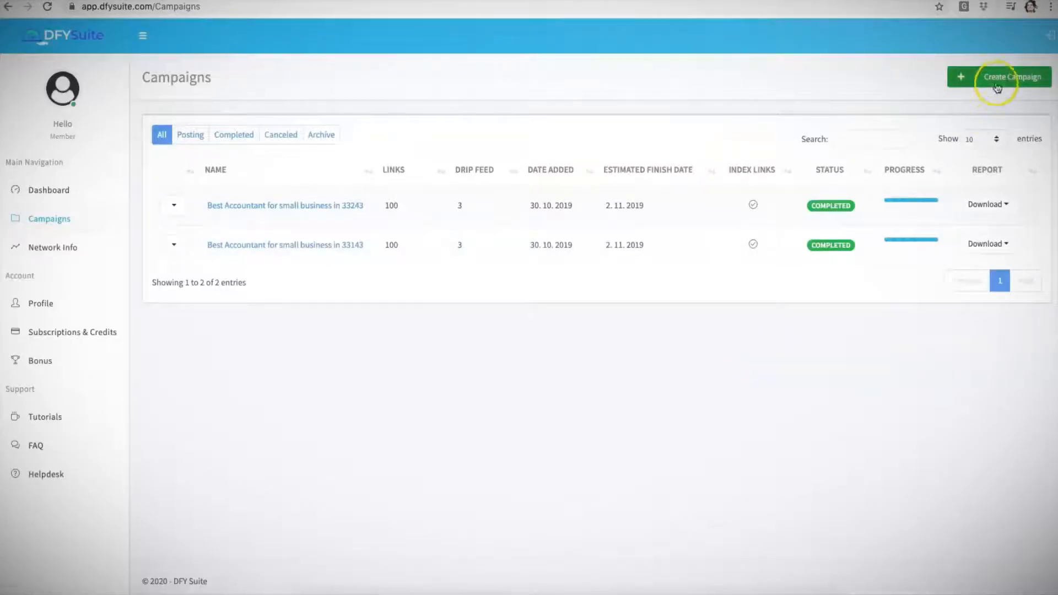
{"action": "left_click", "coordinate": [996, 81]}
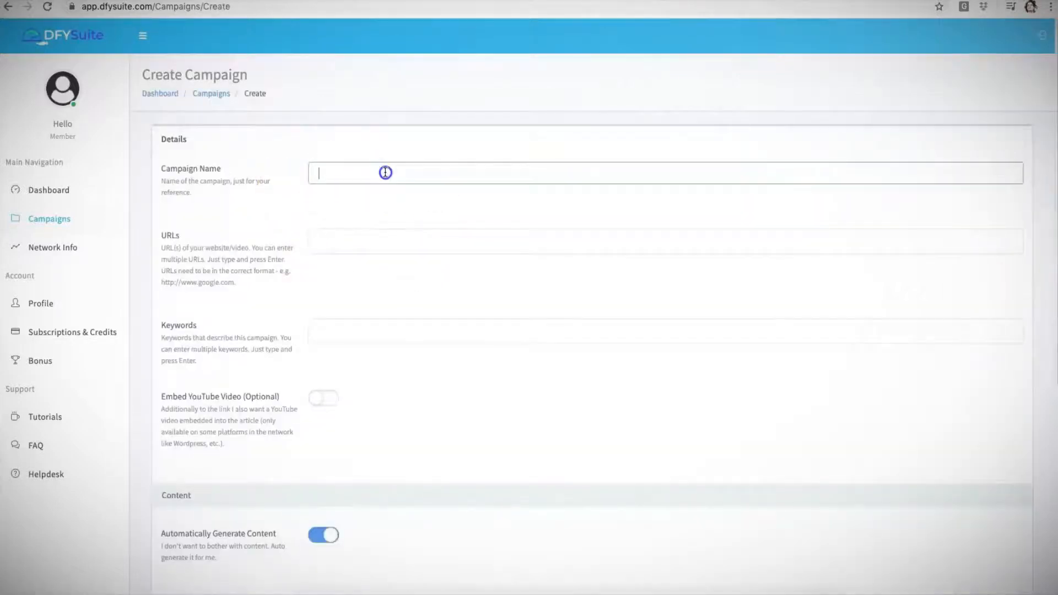
{"action": "left_click", "coordinate": [386, 173]}
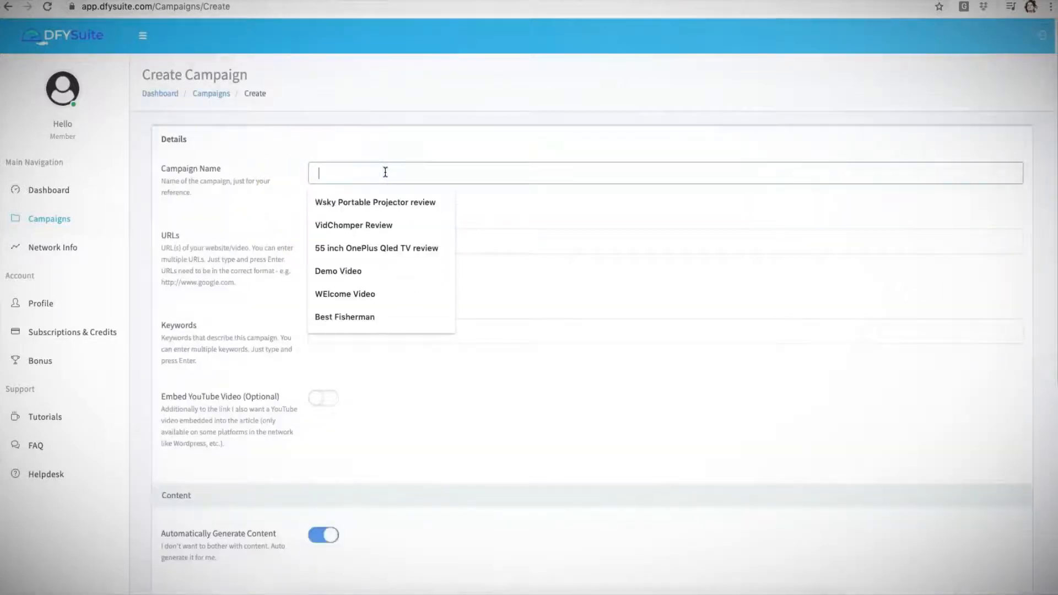
{"action": "type", "text": "Keyword"}
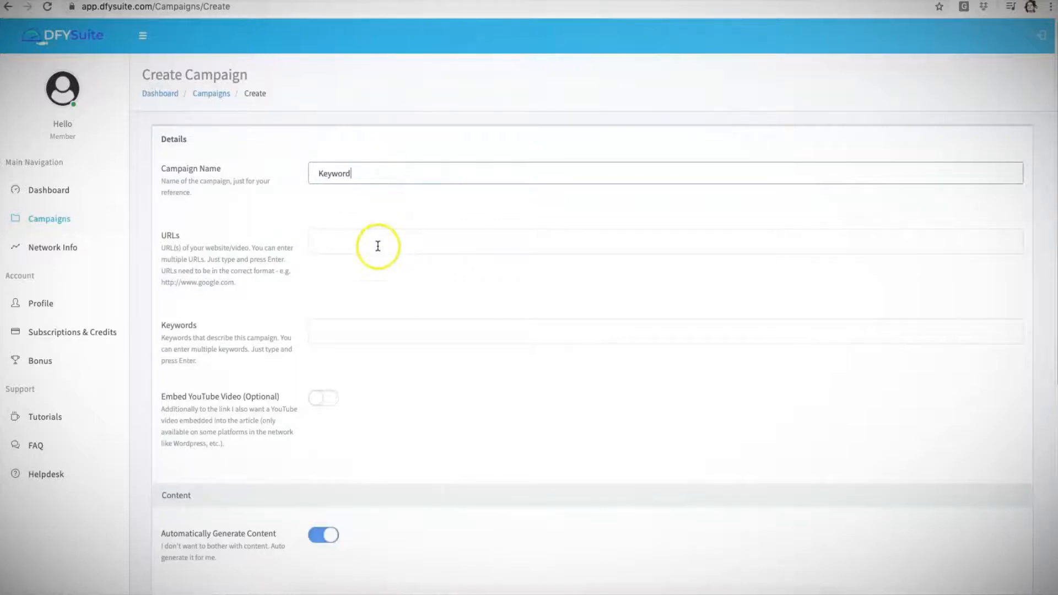
{"action": "type", "text": "http://"}
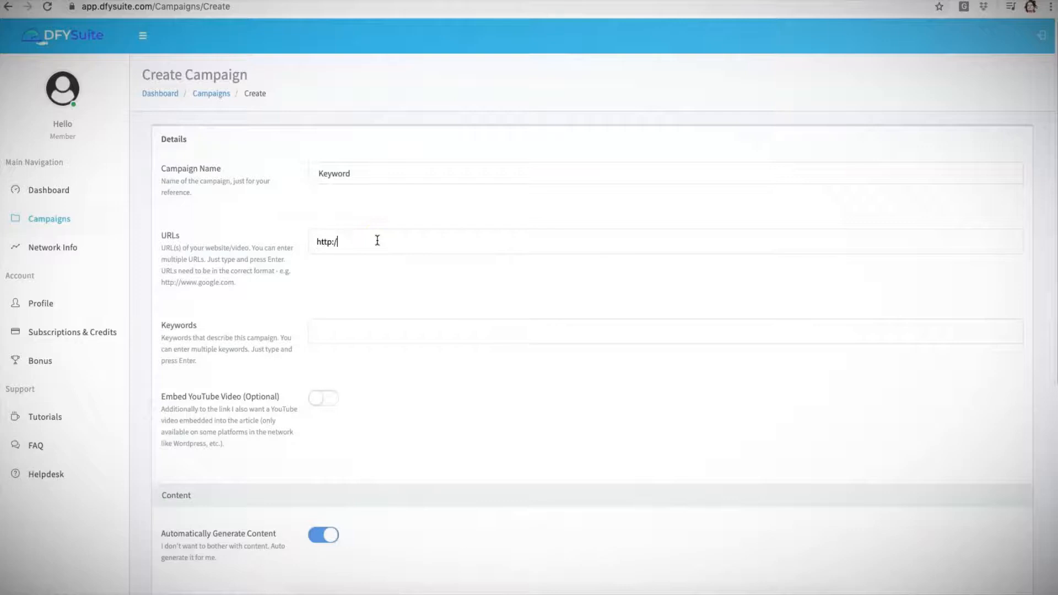
{"action": "type", "text": "goog"}
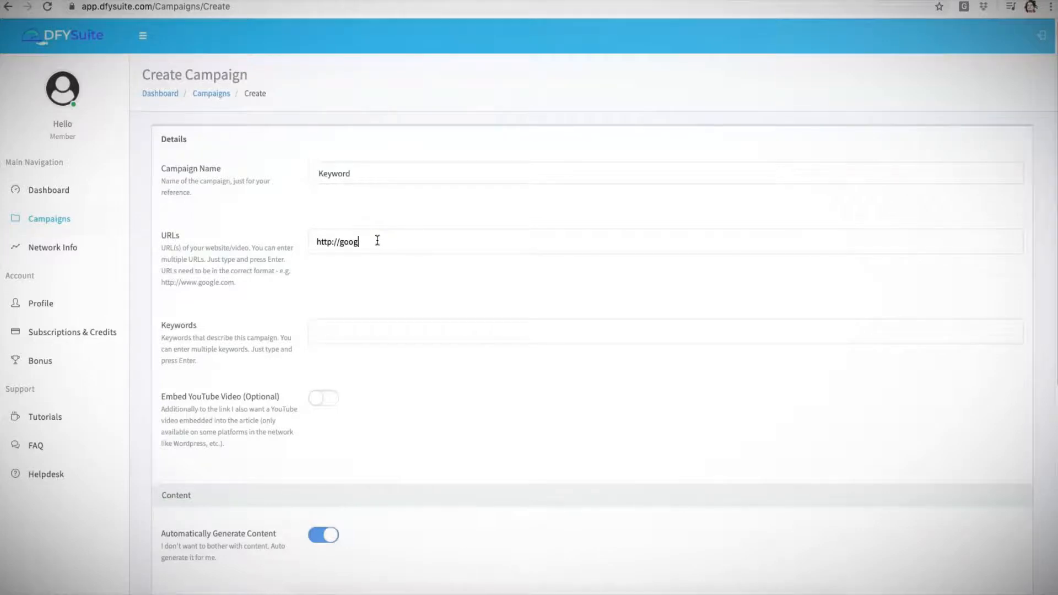
{"action": "key", "text": "Enter"}
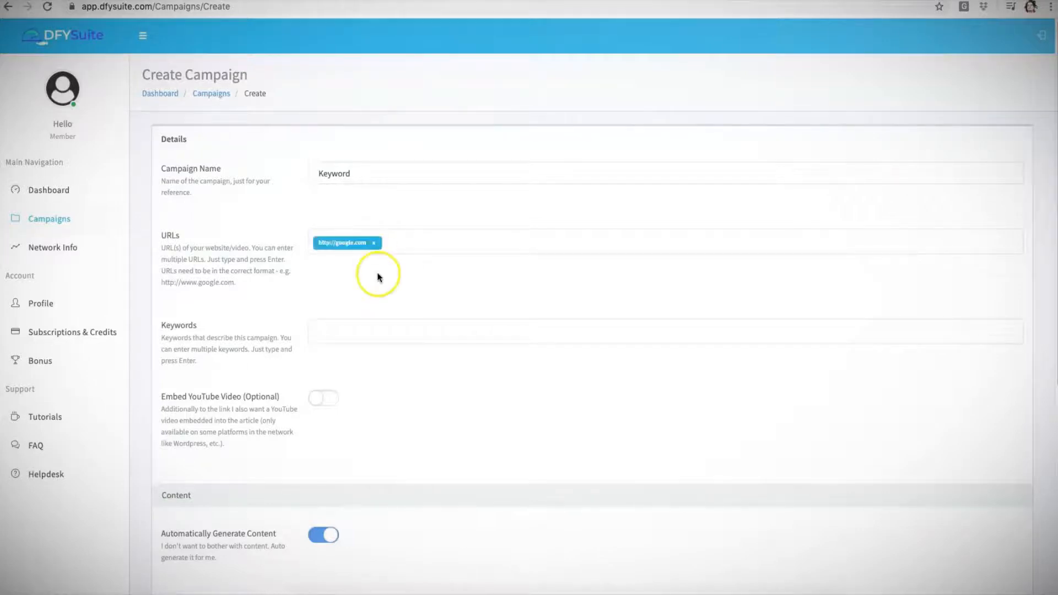
{"action": "type", "text": "Google"}
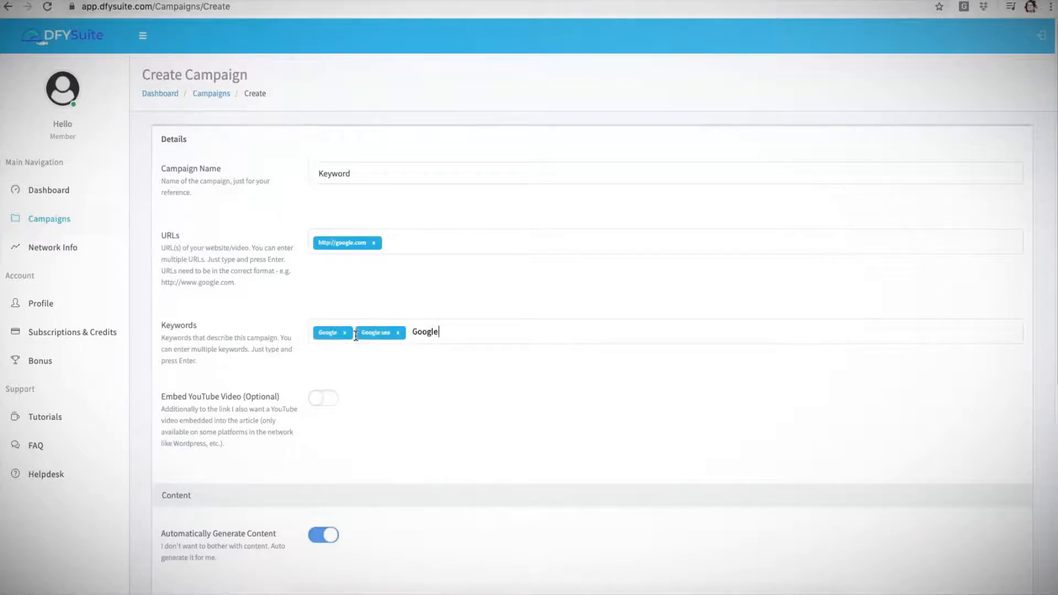
{"action": "key", "text": "Enter"}
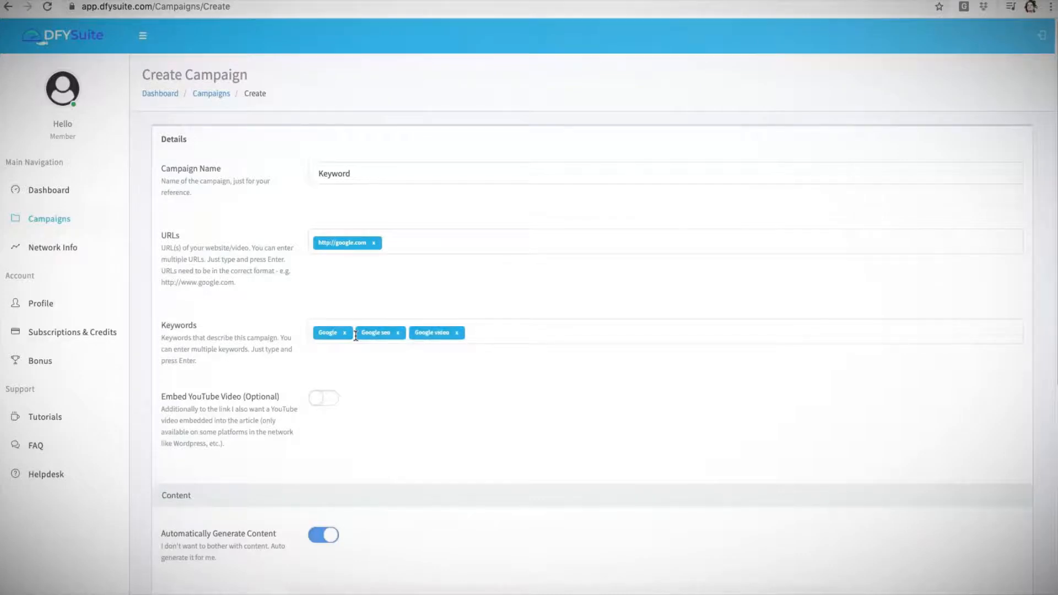
{"action": "scroll", "scroll_direction": "down", "scroll_amount": 3}
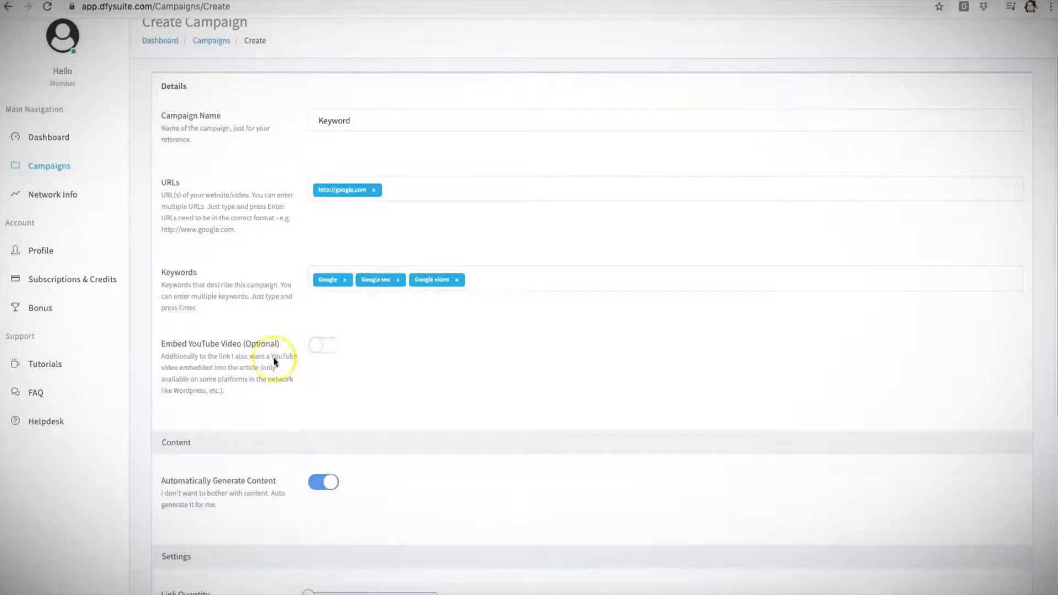
{"action": "mouse_move", "coordinate": [270, 361]}
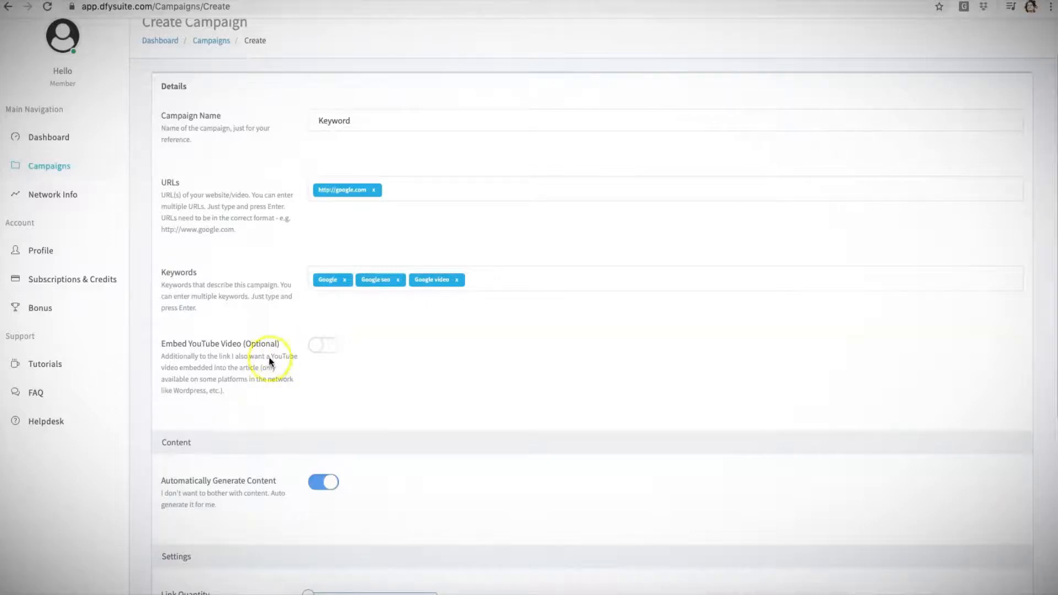
{"action": "left_click", "coordinate": [324, 345]}
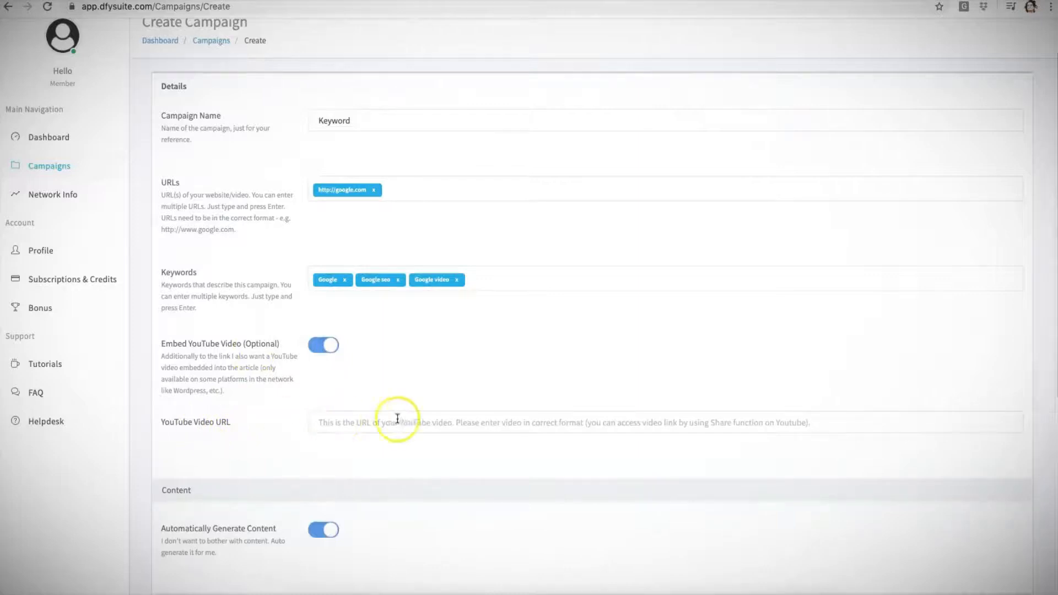
{"action": "mouse_move", "coordinate": [380, 422]}
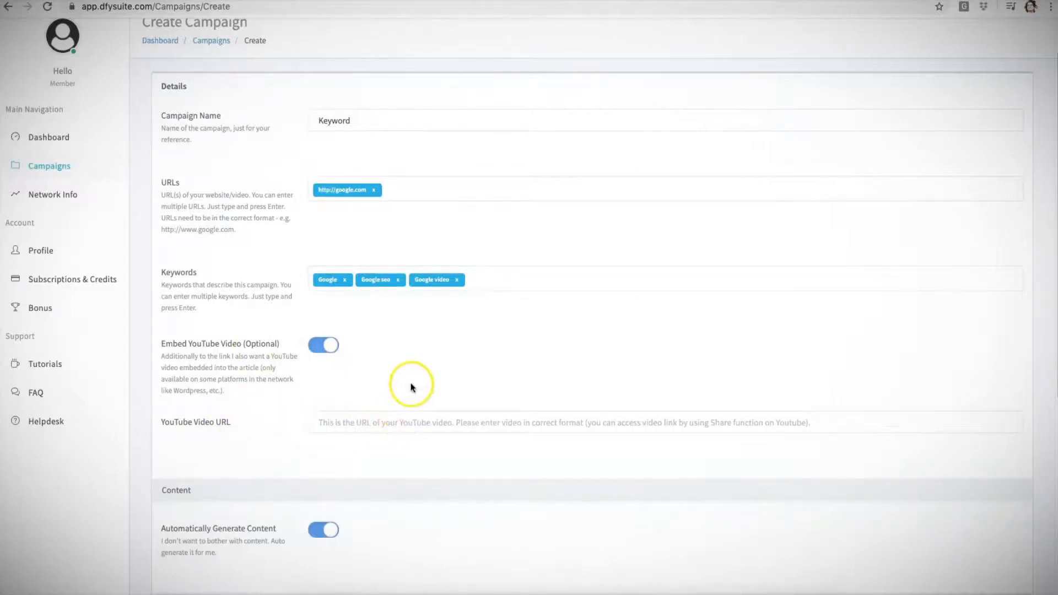
{"action": "scroll", "scroll_direction": "down", "scroll_amount": 3}
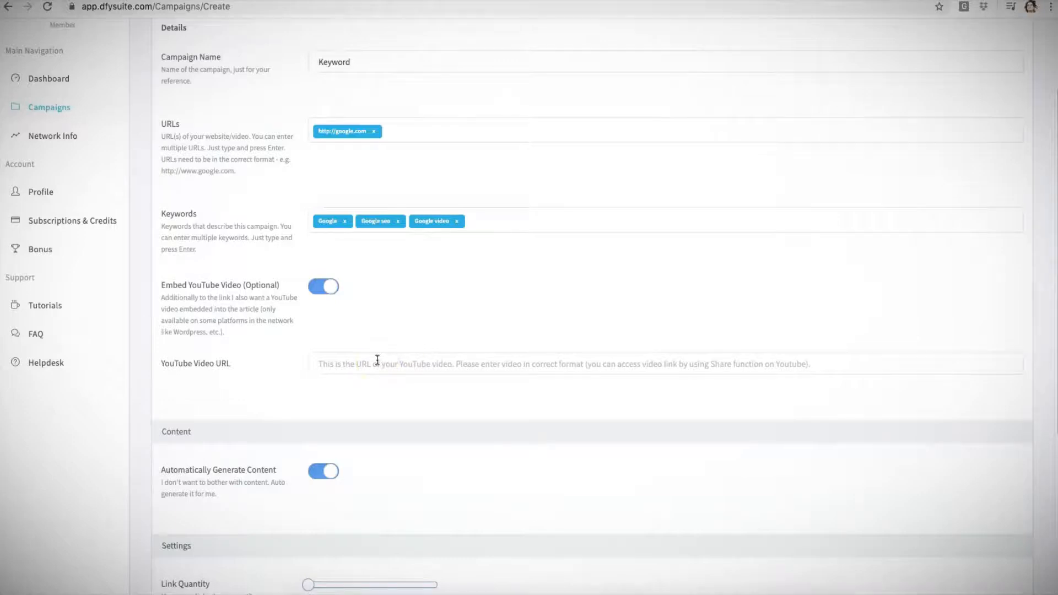
{"action": "mouse_move", "coordinate": [304, 346]}
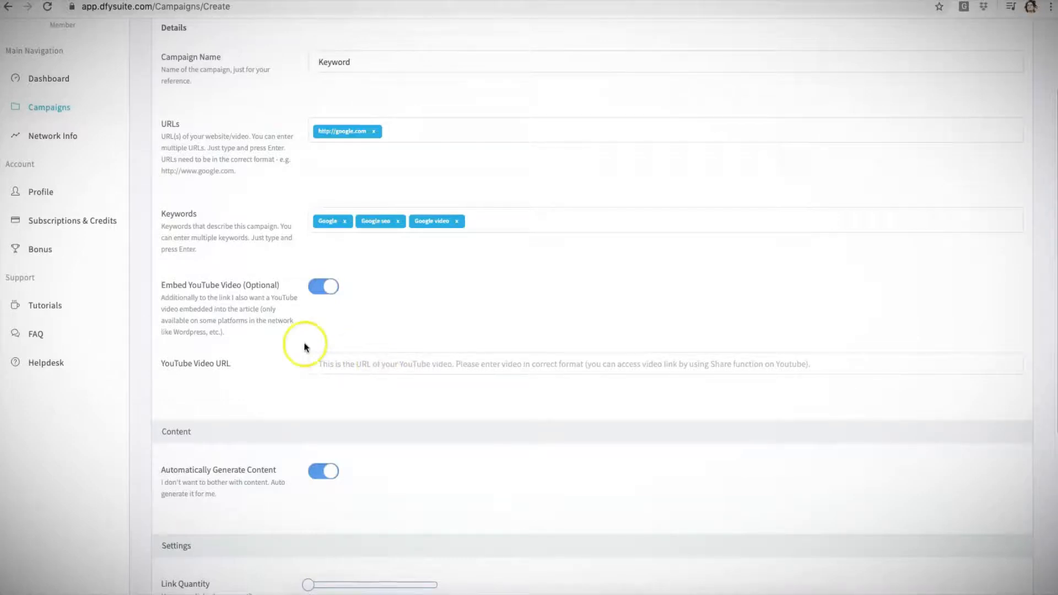
{"action": "mouse_move", "coordinate": [261, 336]}
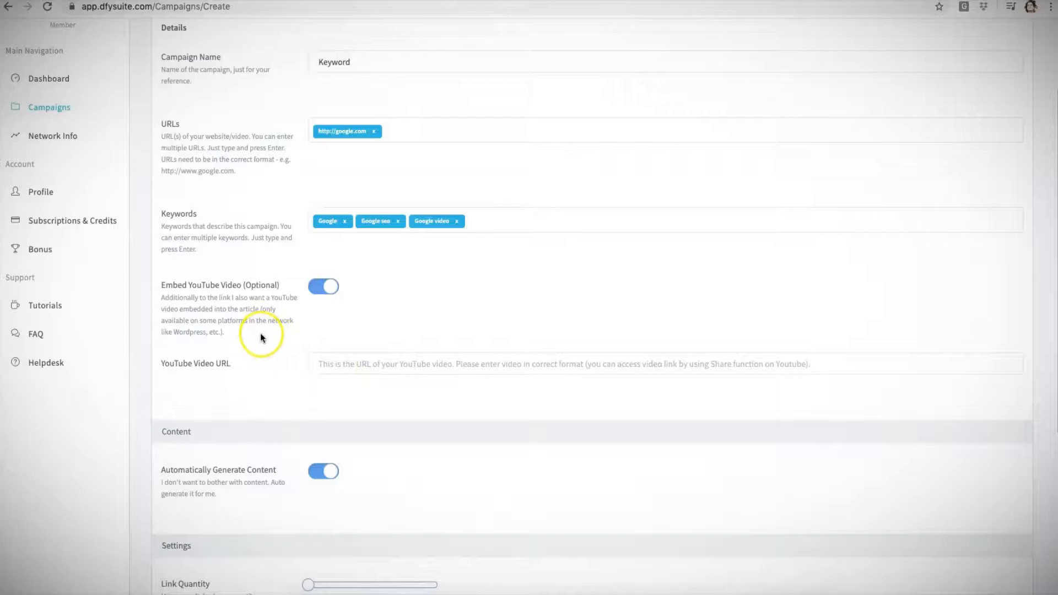
{"action": "mouse_move", "coordinate": [225, 363]}
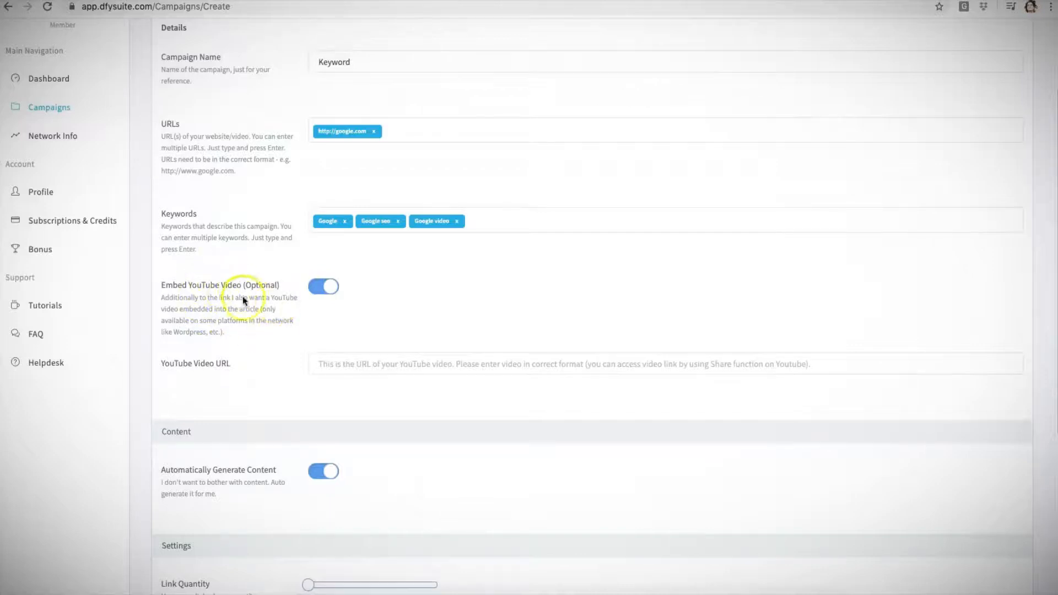
{"action": "scroll", "scroll_direction": "down", "scroll_amount": 3}
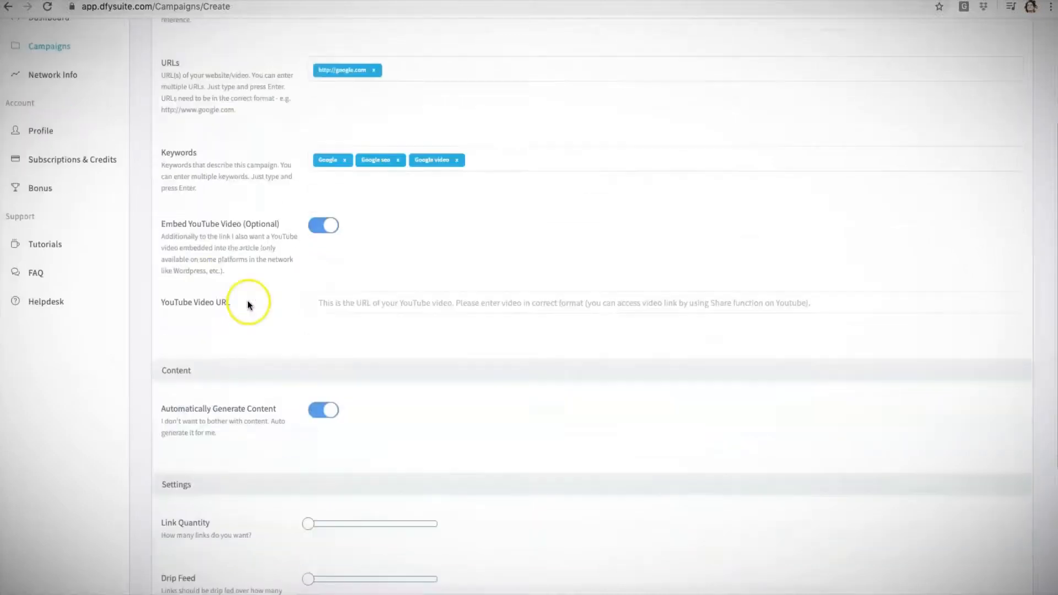
{"action": "scroll", "scroll_direction": "down", "scroll_amount": 3}
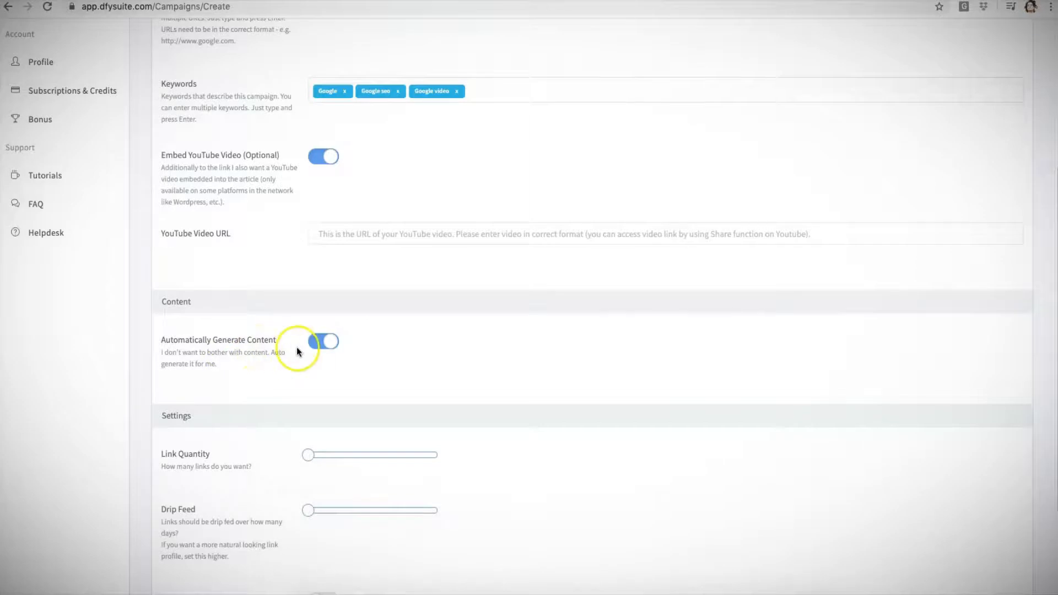
{"action": "left_click", "coordinate": [323, 341]}
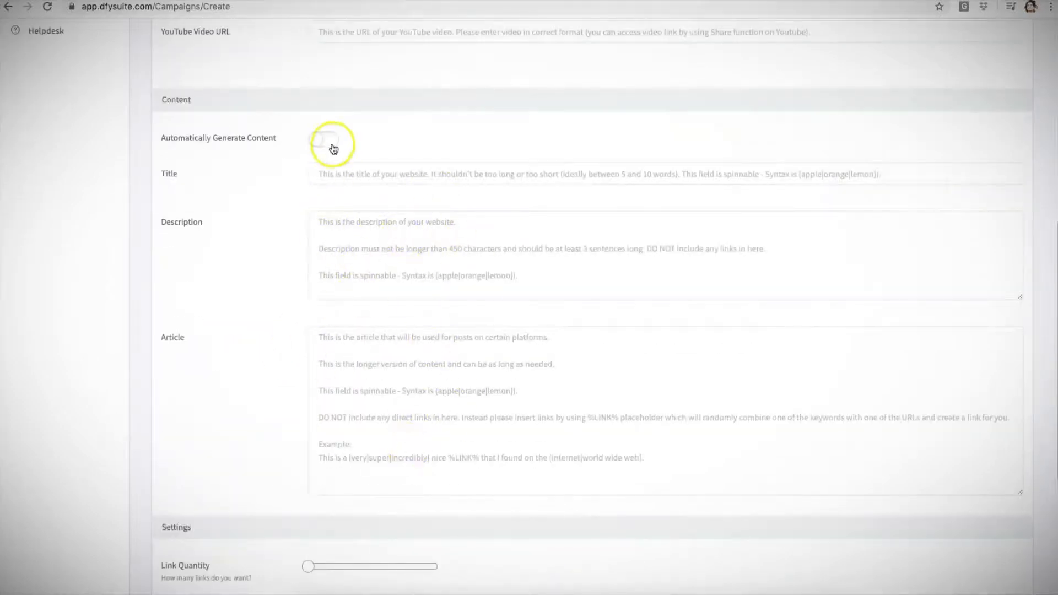
{"action": "left_click", "coordinate": [324, 144]}
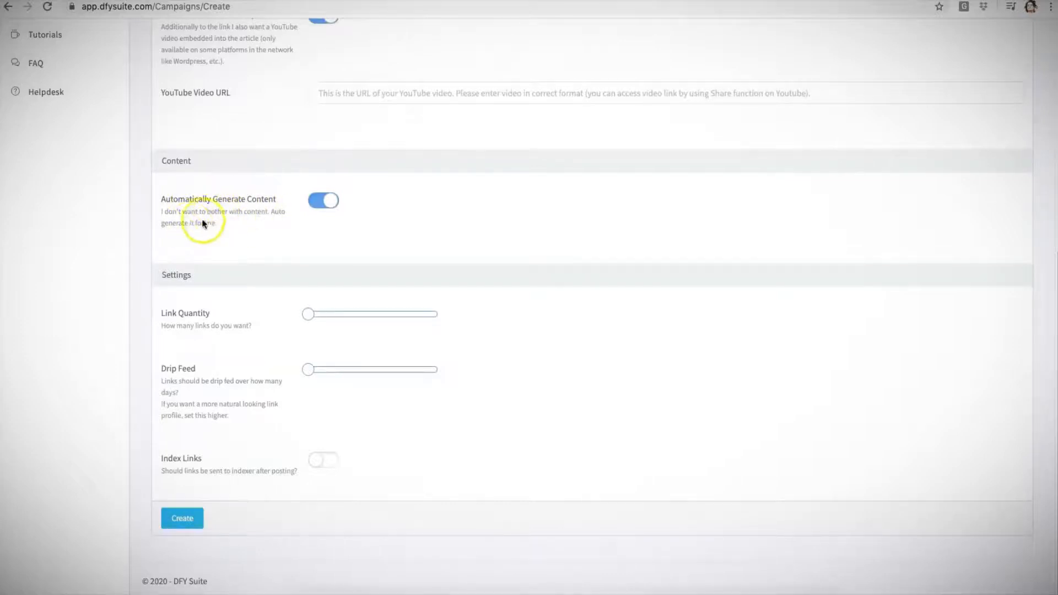
{"action": "mouse_move", "coordinate": [234, 210]}
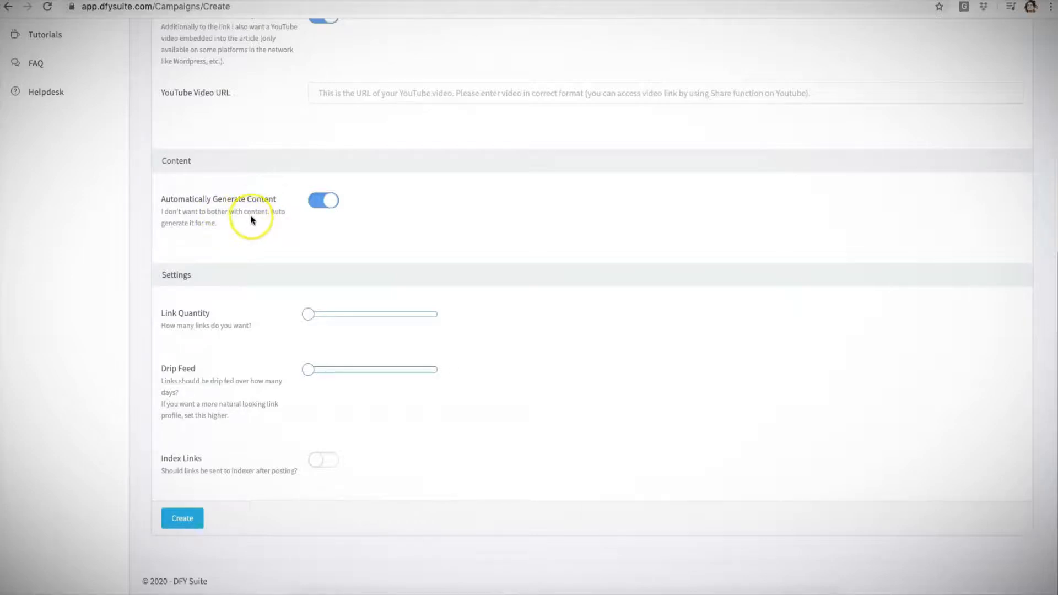
{"action": "mouse_move", "coordinate": [219, 328]}
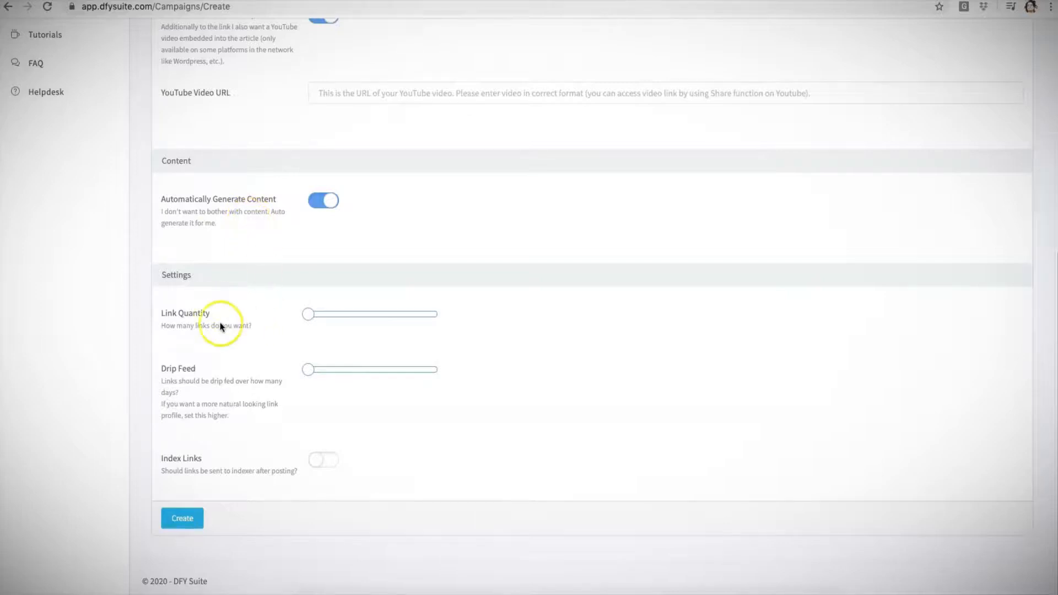
{"action": "mouse_move", "coordinate": [211, 314]}
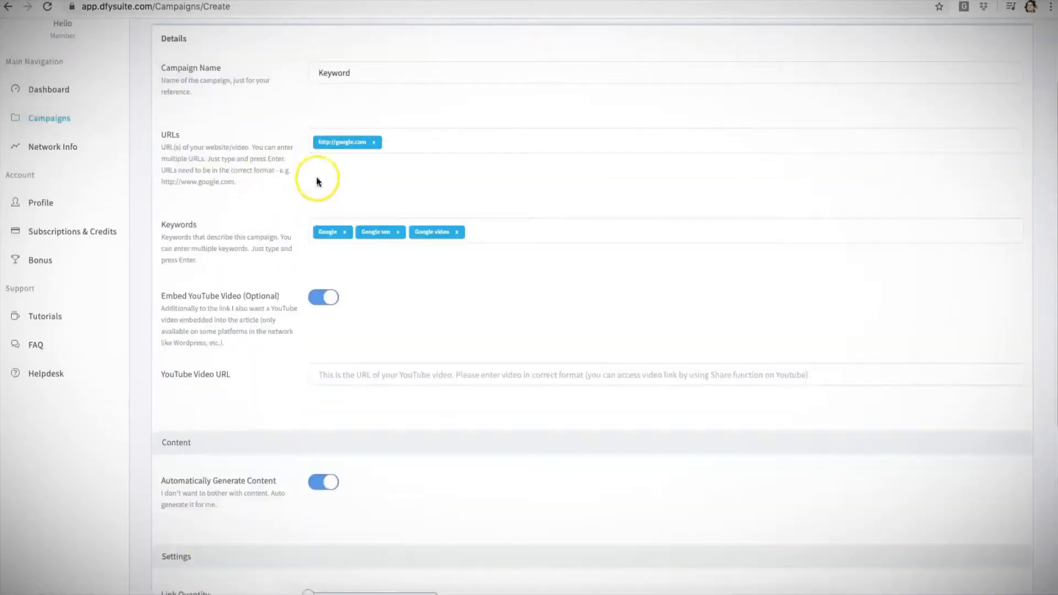
Step: Try link quantities of 50 and 25, then settle the slider at 100
{"action": "scroll", "scroll_direction": "down", "scroll_amount": 3}
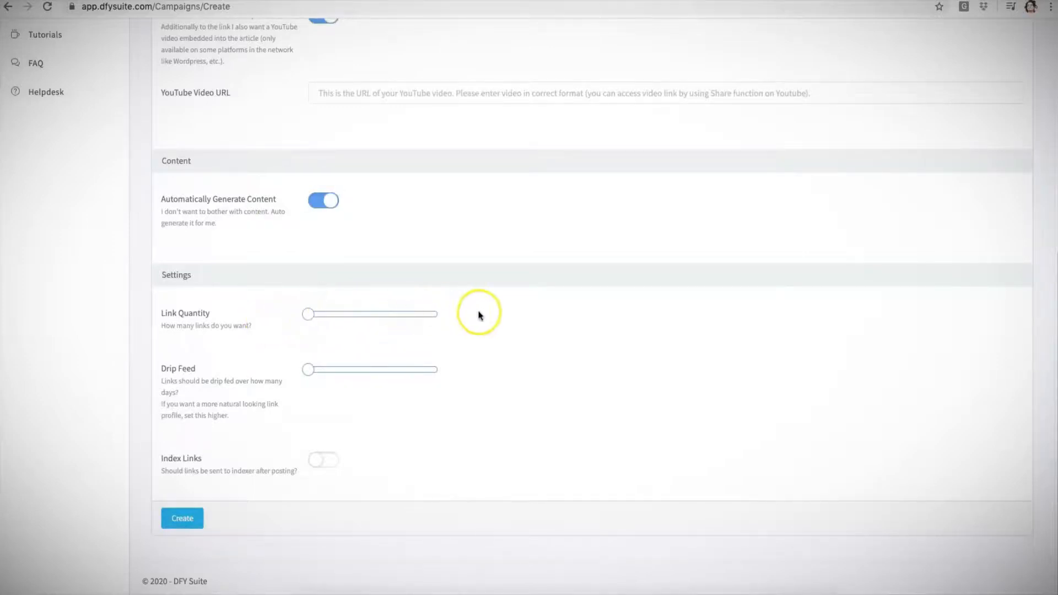
{"action": "mouse_move", "coordinate": [357, 325]}
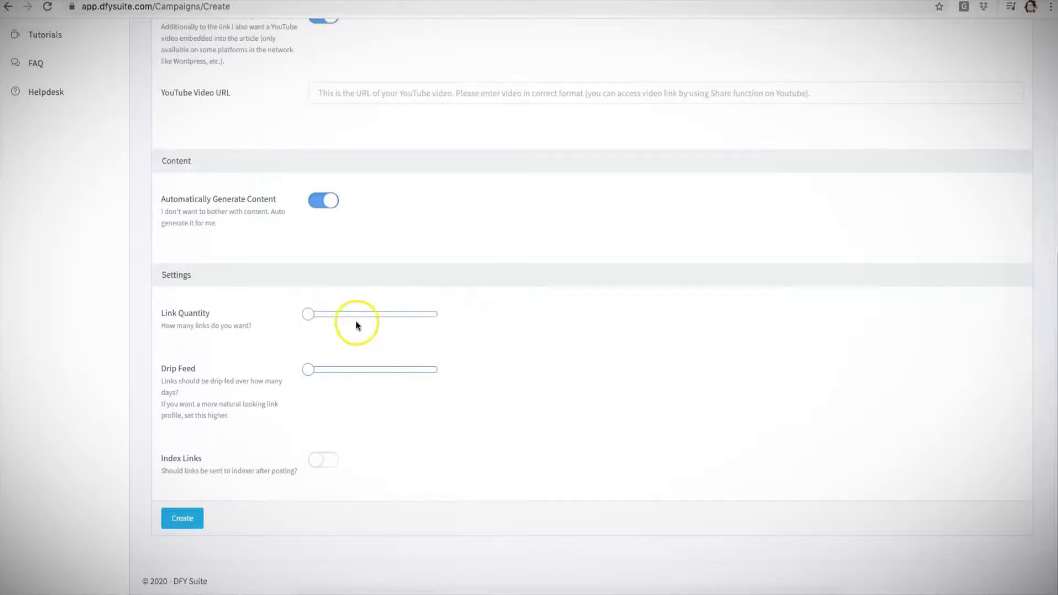
{"action": "left_click_drag", "start_coordinate": [308, 313], "coordinate": [439, 313]}
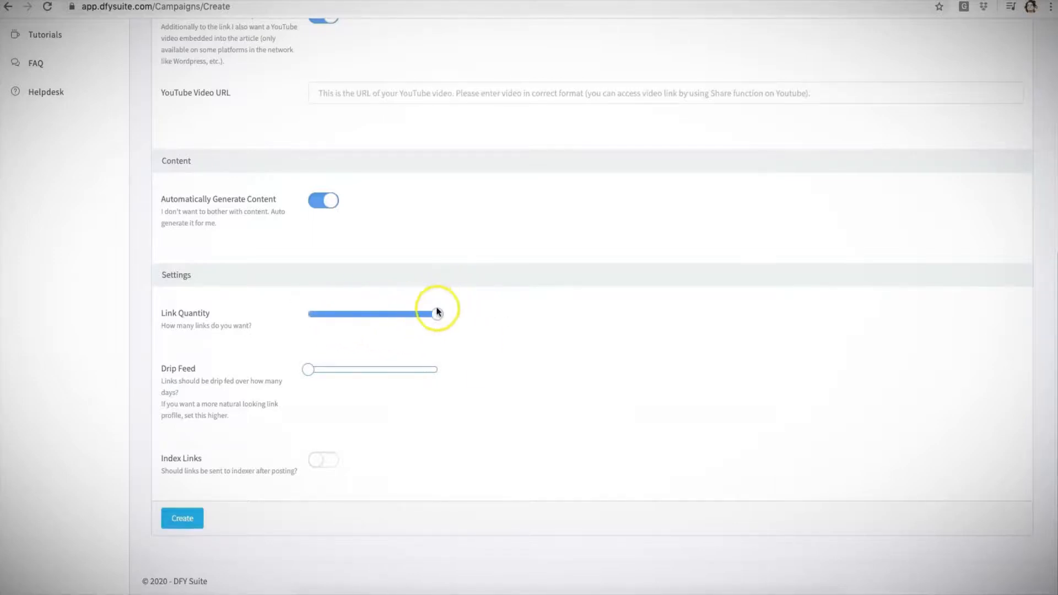
{"action": "left_click_drag", "start_coordinate": [431, 314], "coordinate": [438, 314]}
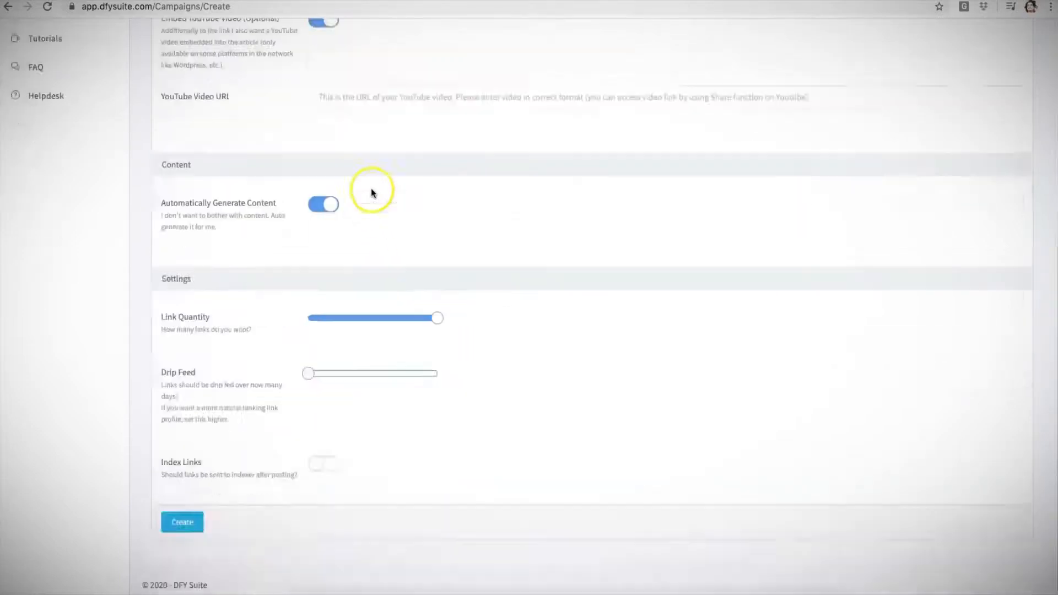
{"action": "left_click_drag", "start_coordinate": [436, 318], "coordinate": [342, 313]}
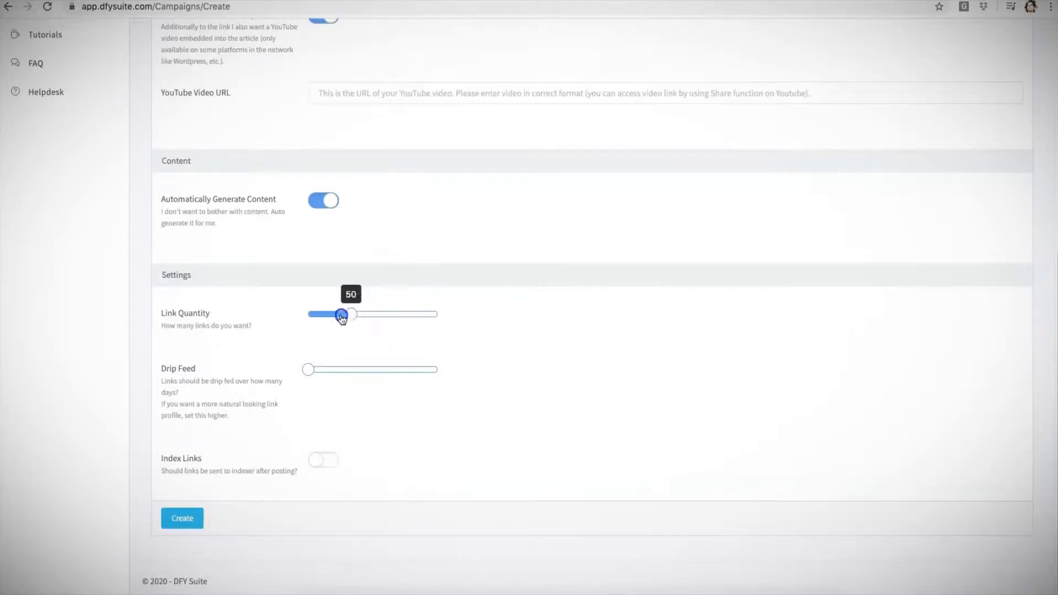
{"action": "left_click_drag", "start_coordinate": [342, 313], "coordinate": [442, 313]}
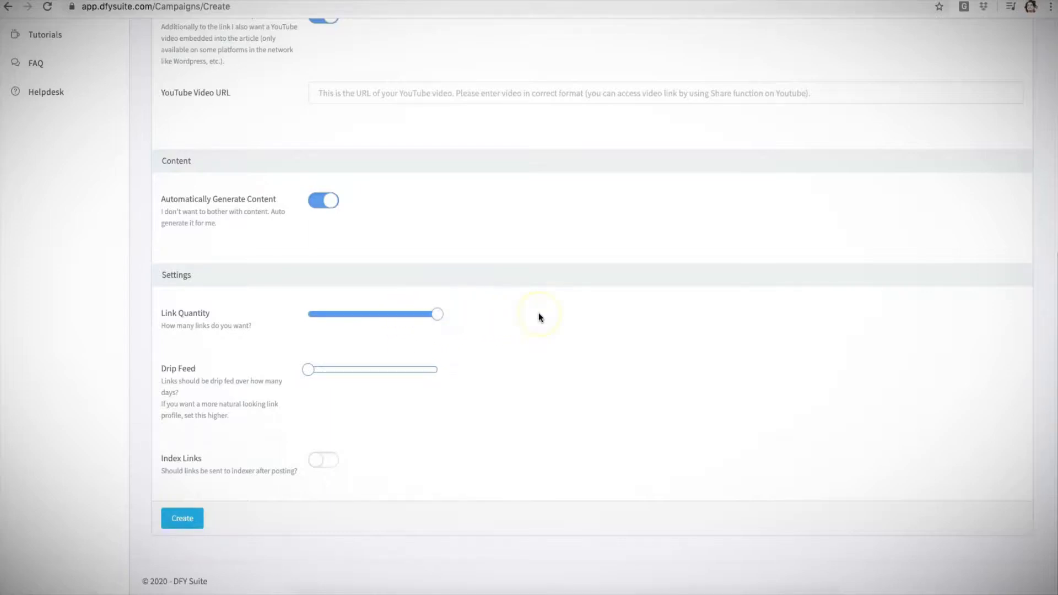
{"action": "mouse_move", "coordinate": [489, 225]}
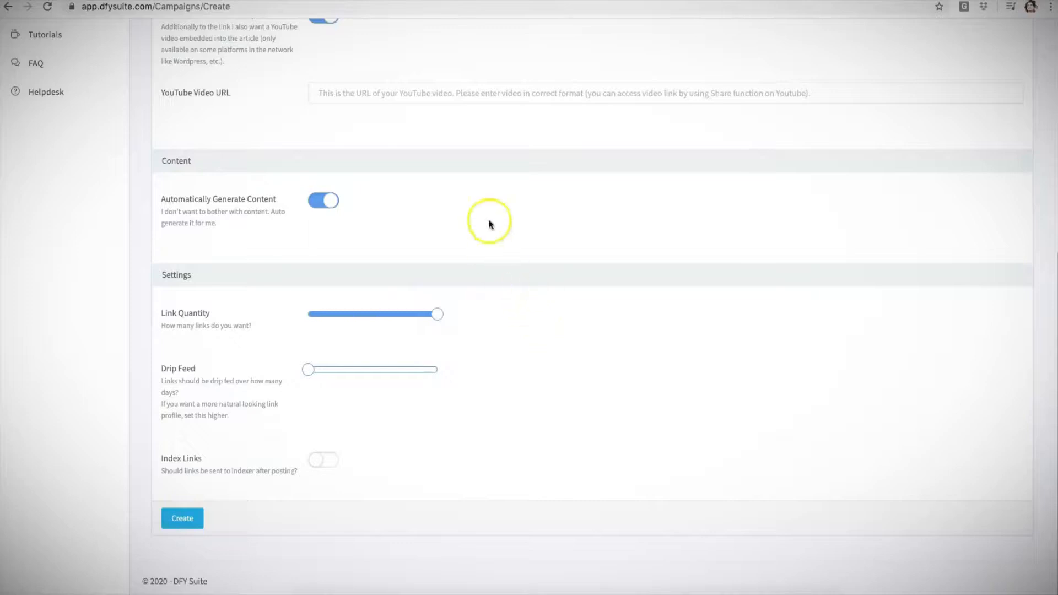
{"action": "left_click_drag", "start_coordinate": [436, 313], "coordinate": [318, 314]}
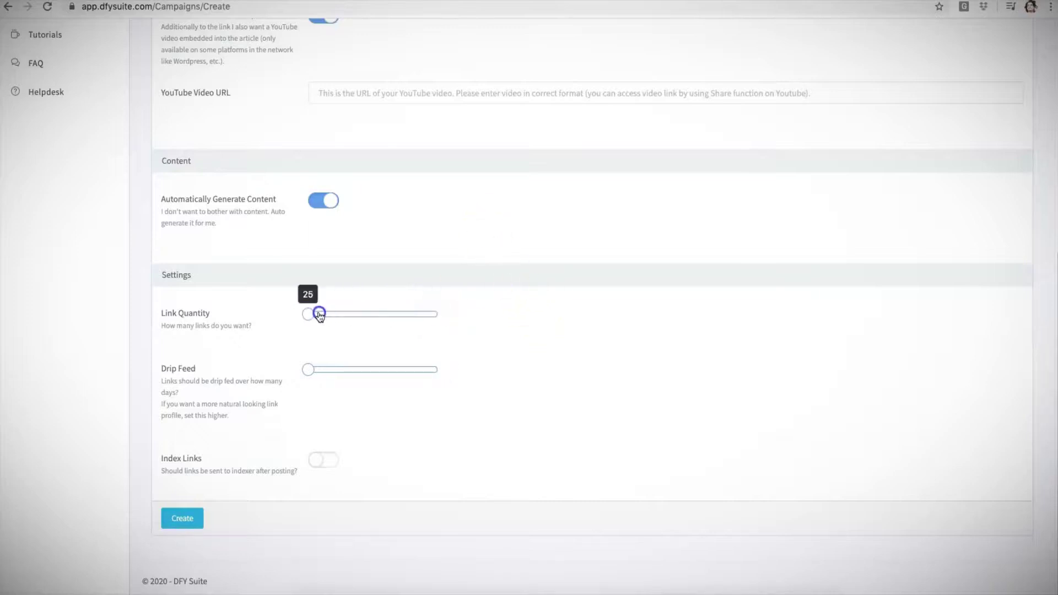
{"action": "left_click_drag", "start_coordinate": [319, 313], "coordinate": [436, 314]}
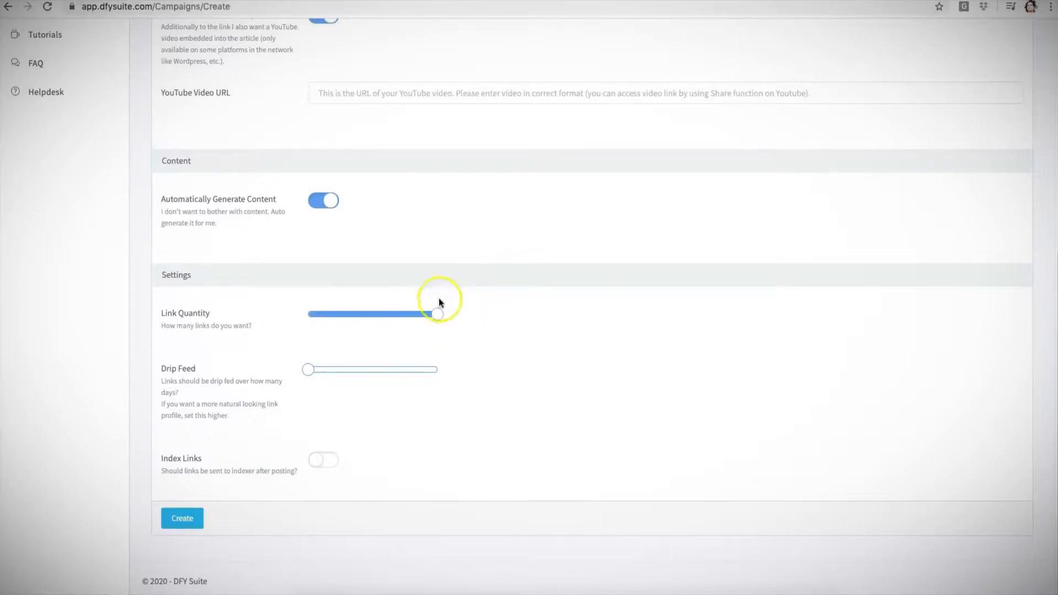
{"action": "left_click", "coordinate": [435, 315]}
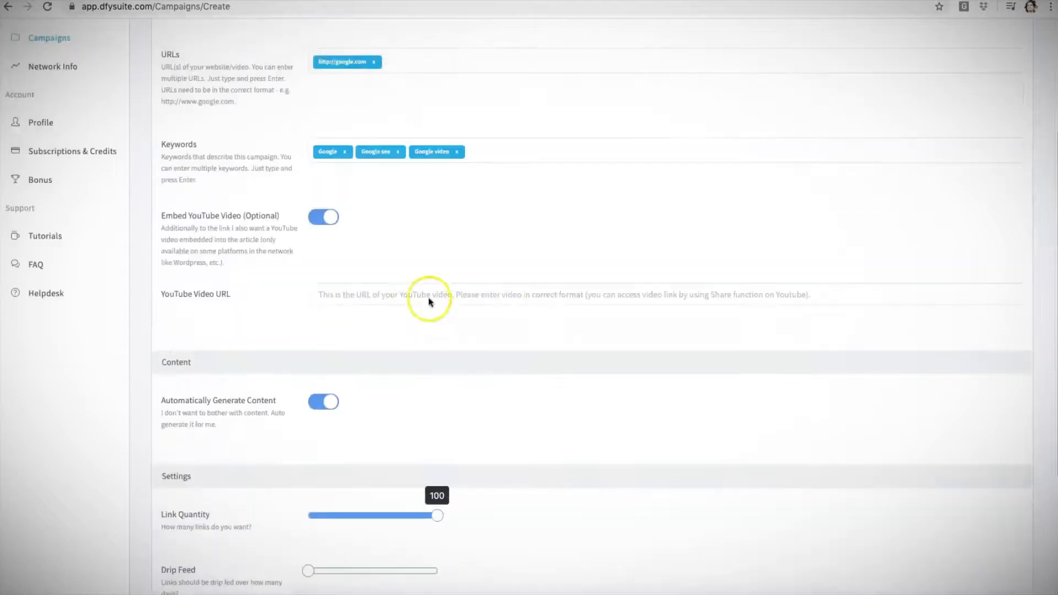
{"action": "scroll", "scroll_direction": "down", "scroll_amount": 3}
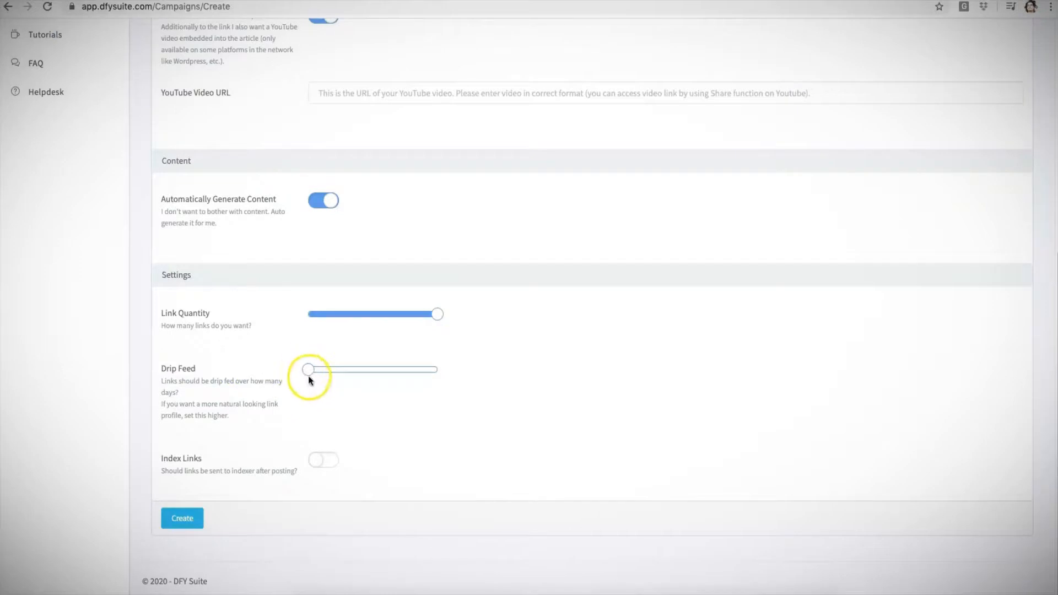
{"action": "mouse_move", "coordinate": [316, 385]}
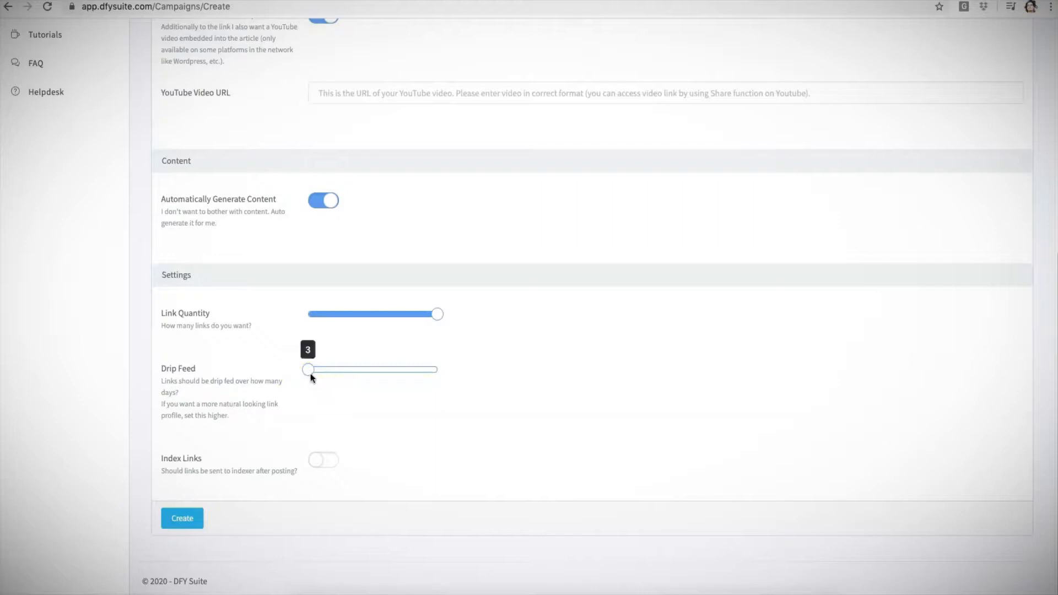
Step: Adjust the Drip Feed slider back and forth, ending near its 20-day maximum
{"action": "left_click_drag", "start_coordinate": [308, 368], "coordinate": [427, 368]}
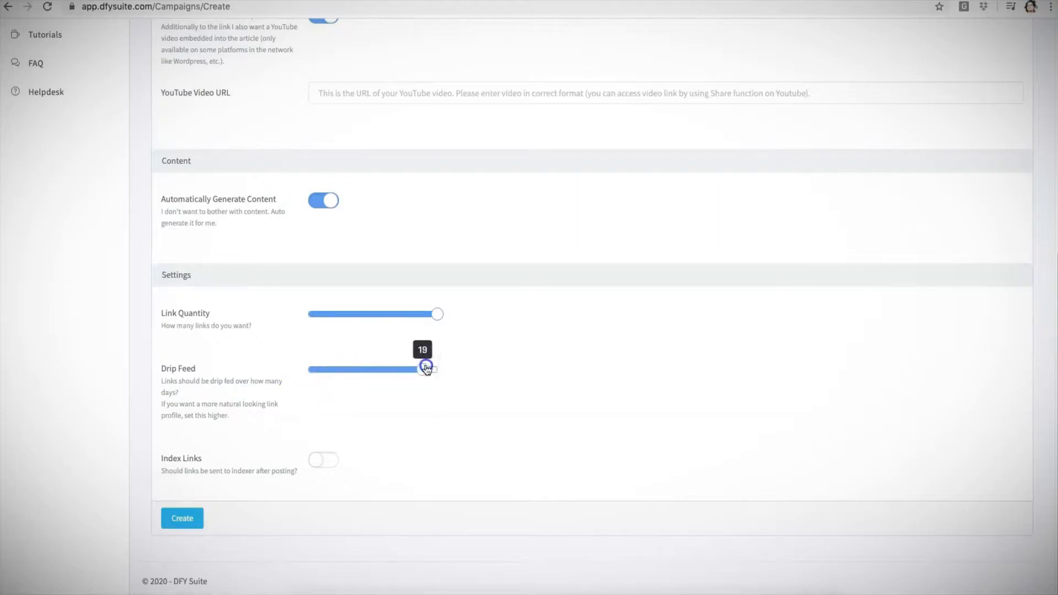
{"action": "left_click_drag", "start_coordinate": [426, 369], "coordinate": [305, 369]}
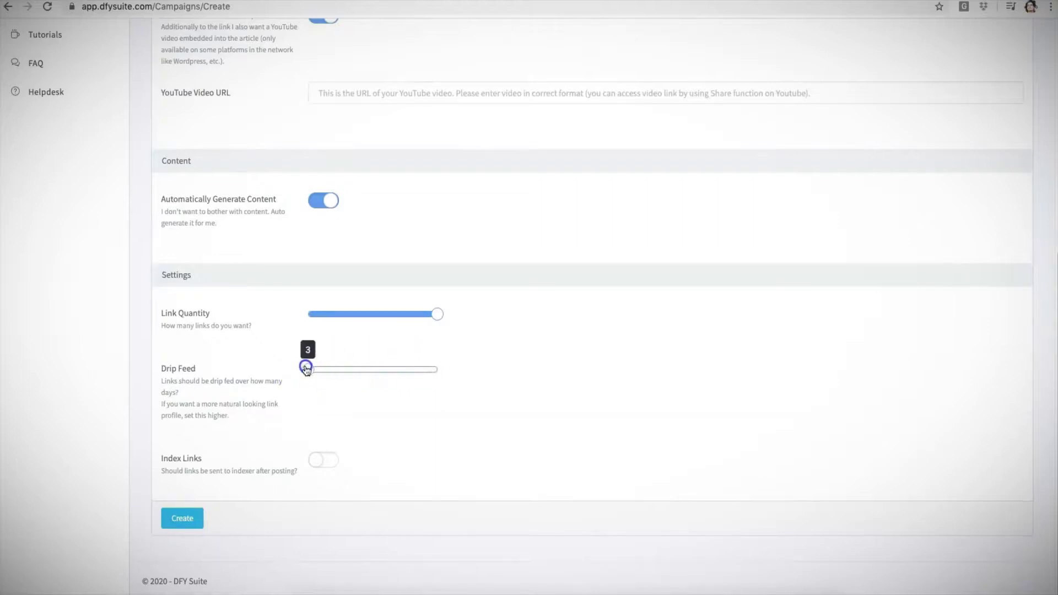
{"action": "left_click_drag", "start_coordinate": [305, 369], "coordinate": [437, 369]}
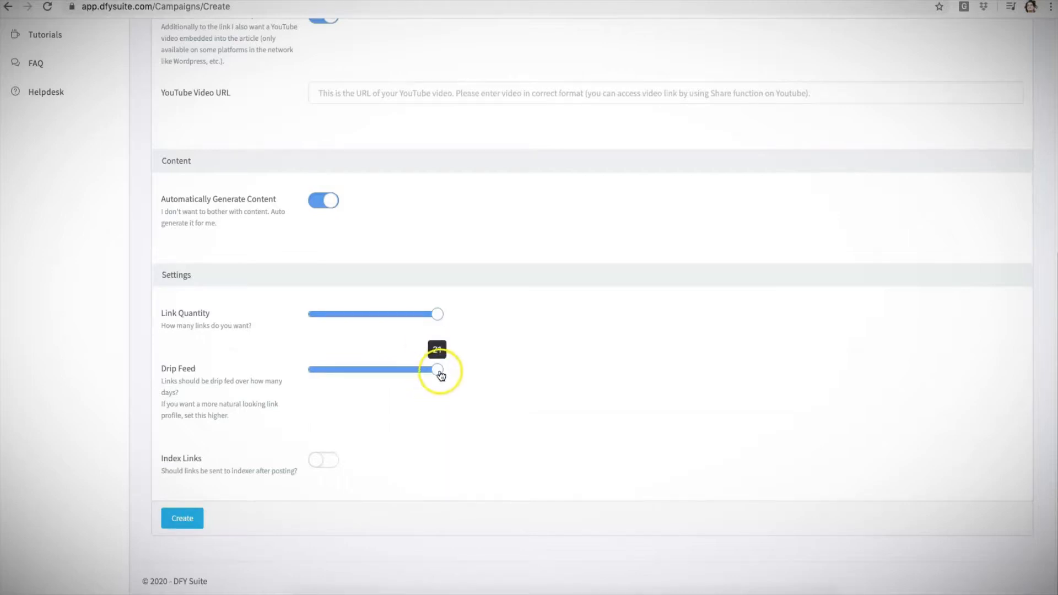
{"action": "left_click_drag", "start_coordinate": [437, 369], "coordinate": [315, 369]}
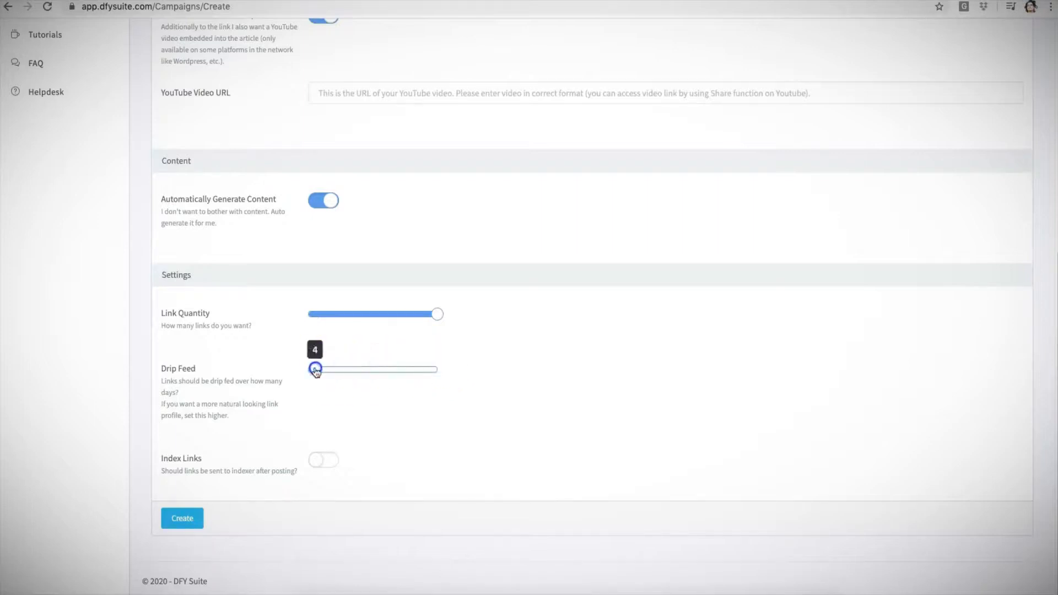
{"action": "left_click_drag", "start_coordinate": [316, 369], "coordinate": [415, 369]}
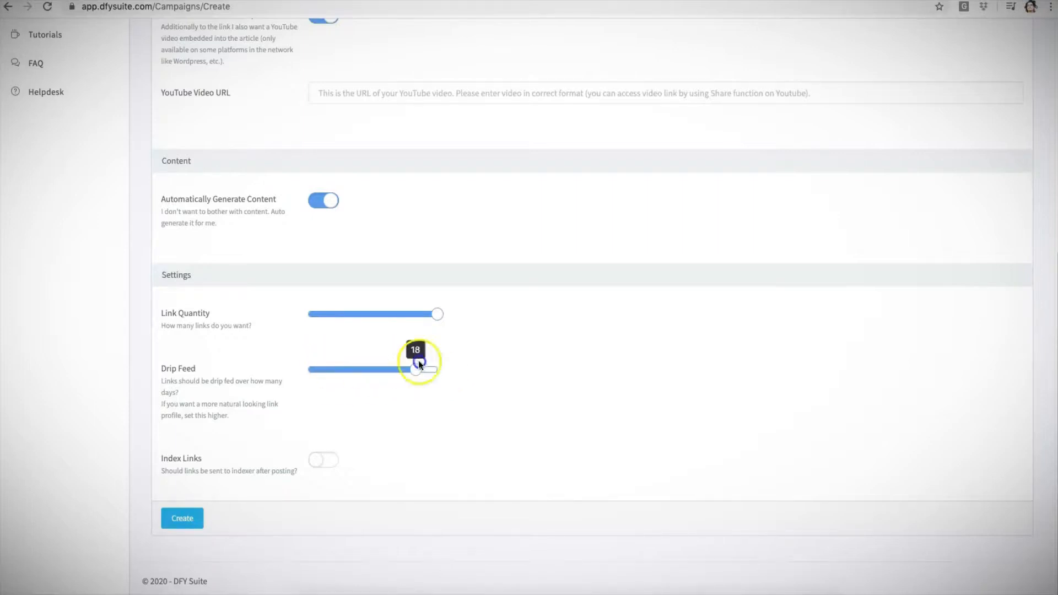
{"action": "left_click_drag", "start_coordinate": [415, 368], "coordinate": [435, 369]}
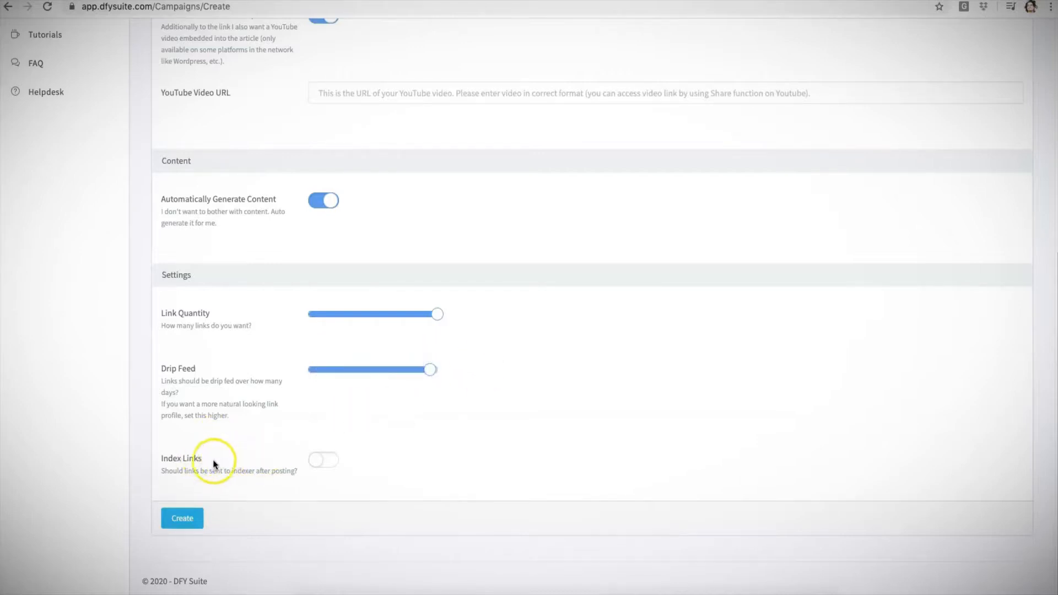
{"action": "mouse_move", "coordinate": [217, 456]}
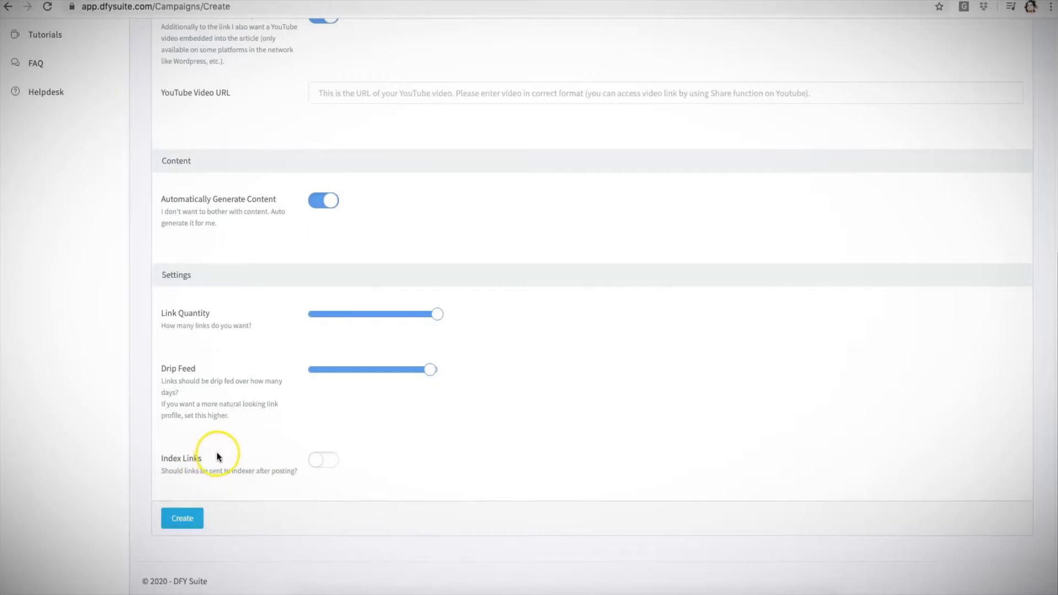
{"action": "mouse_move", "coordinate": [266, 460]}
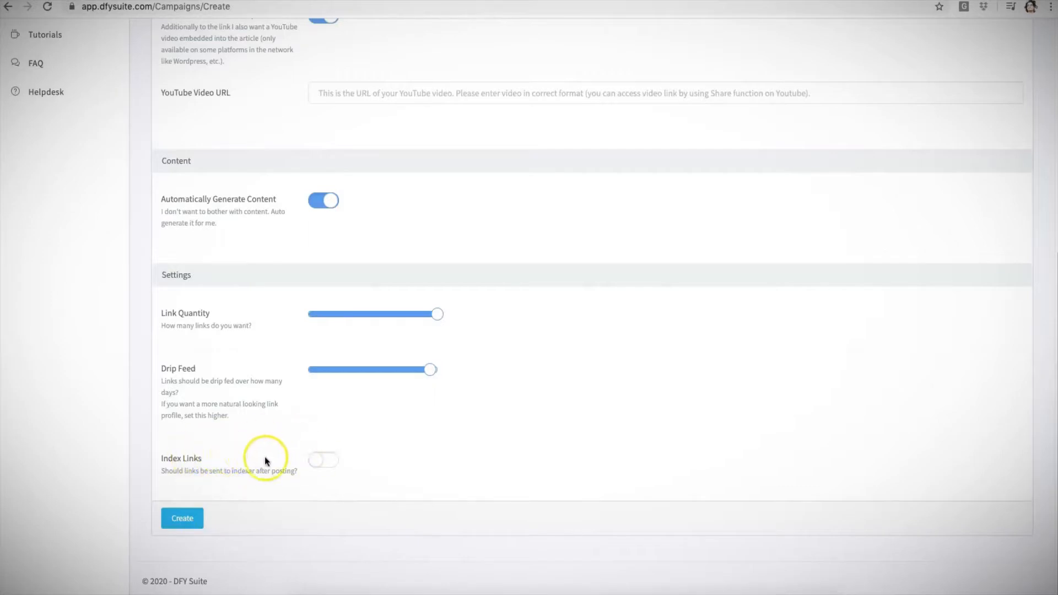
{"action": "mouse_move", "coordinate": [273, 461]}
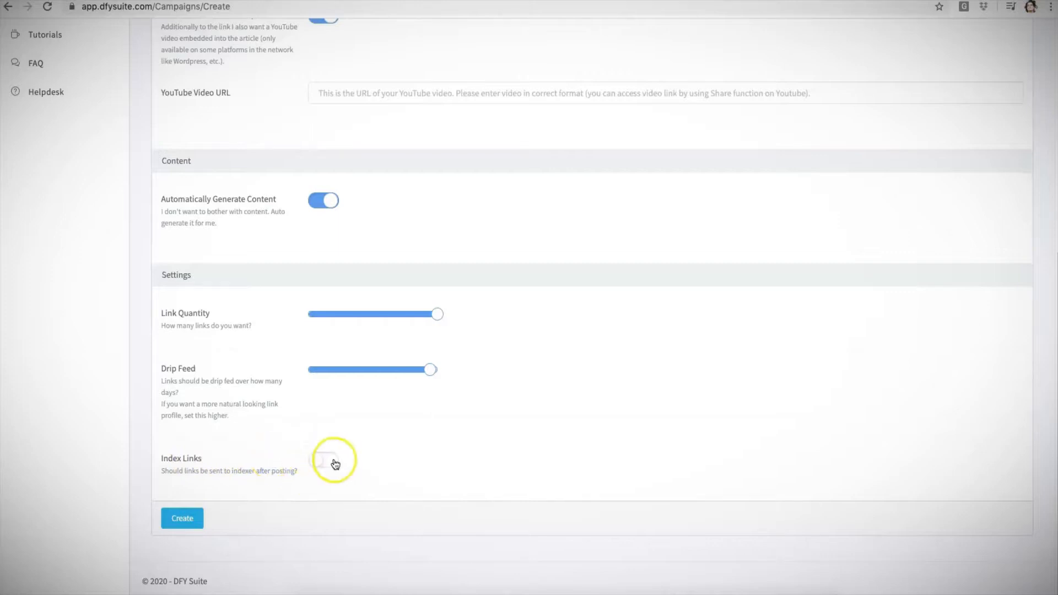
{"action": "left_click", "coordinate": [327, 460]}
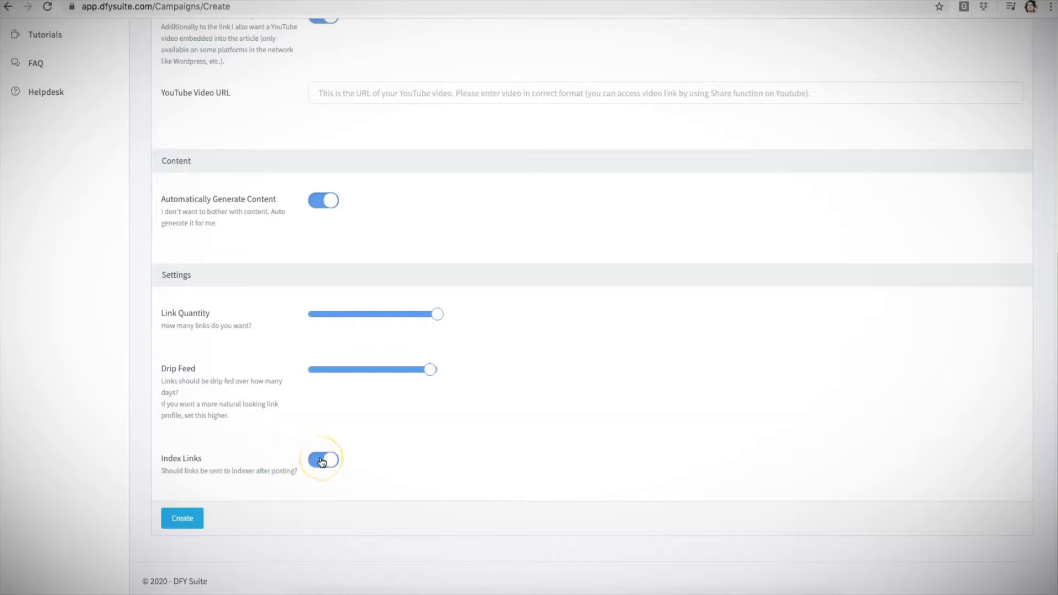
{"action": "left_click", "coordinate": [320, 460]}
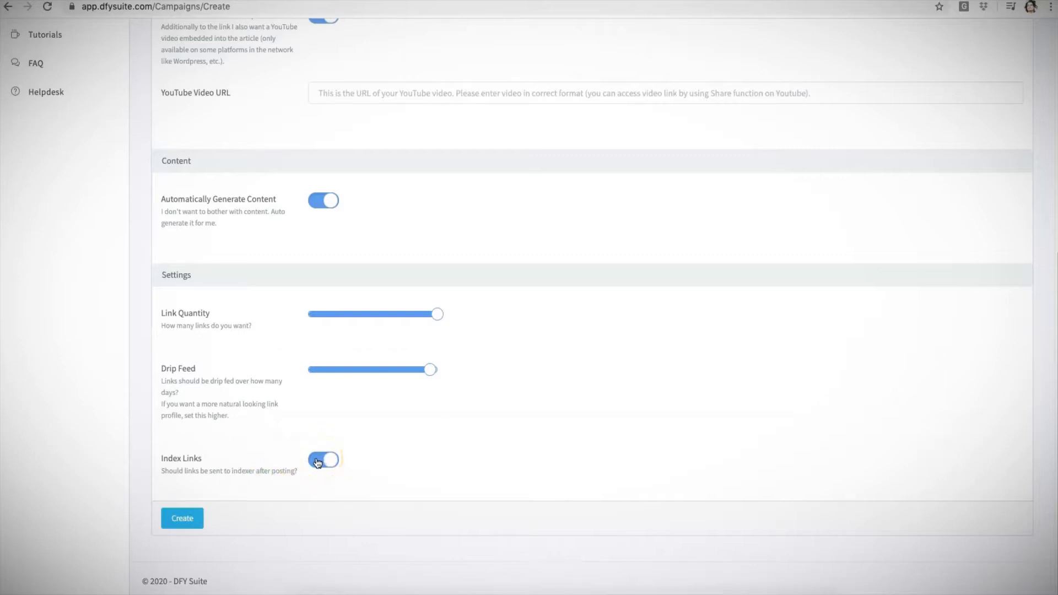
{"action": "mouse_move", "coordinate": [425, 324]}
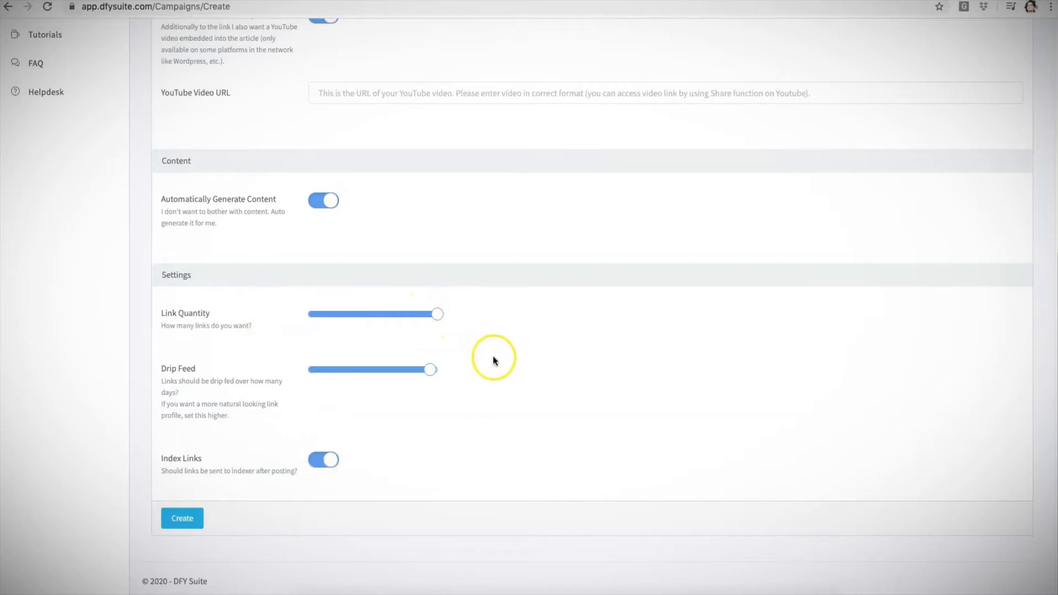
{"action": "mouse_move", "coordinate": [285, 460]}
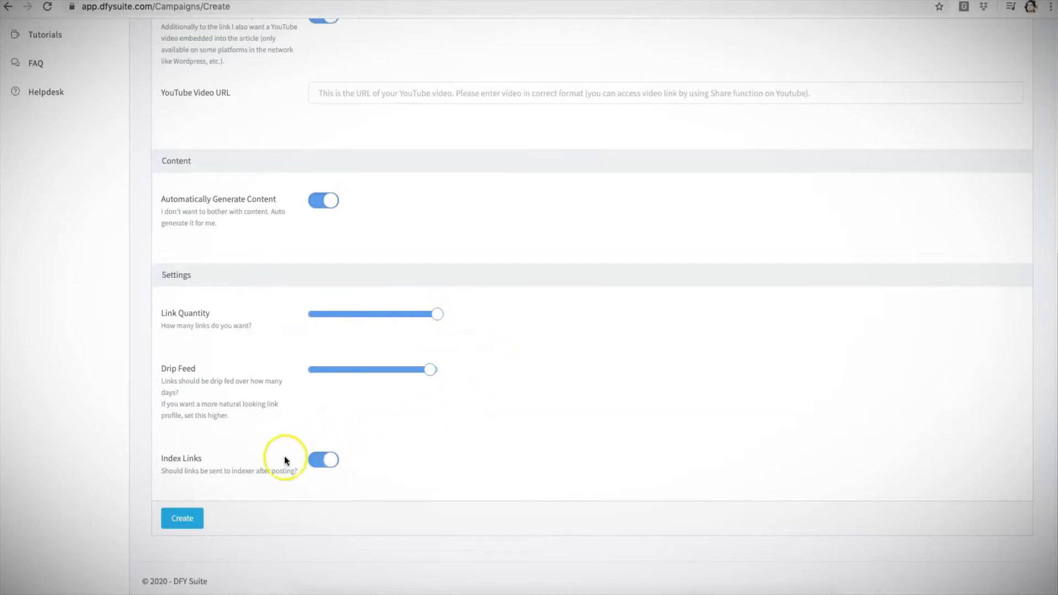
{"action": "mouse_move", "coordinate": [292, 452]}
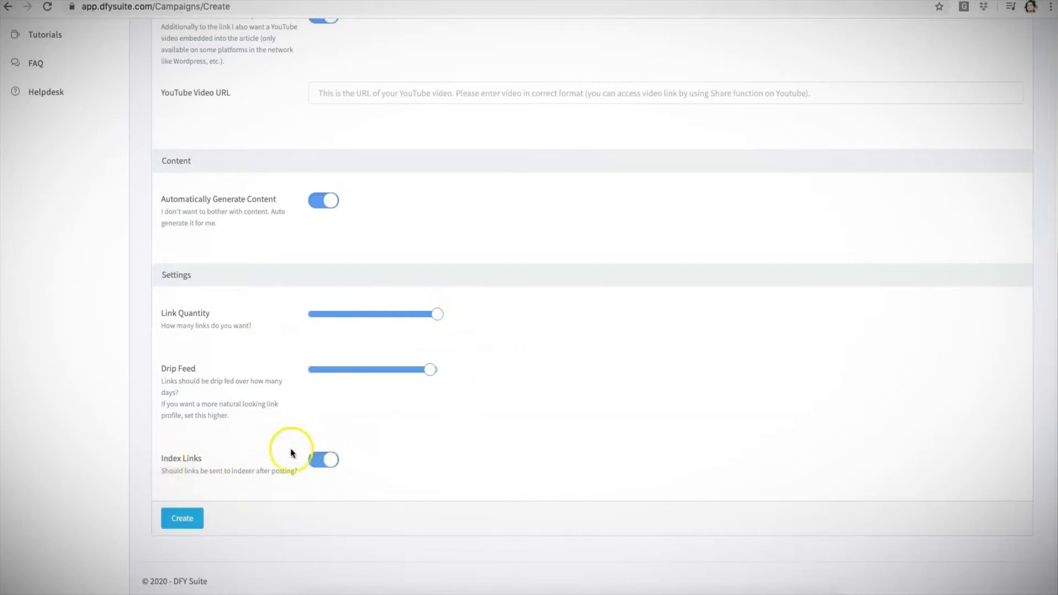
{"action": "mouse_move", "coordinate": [171, 476]}
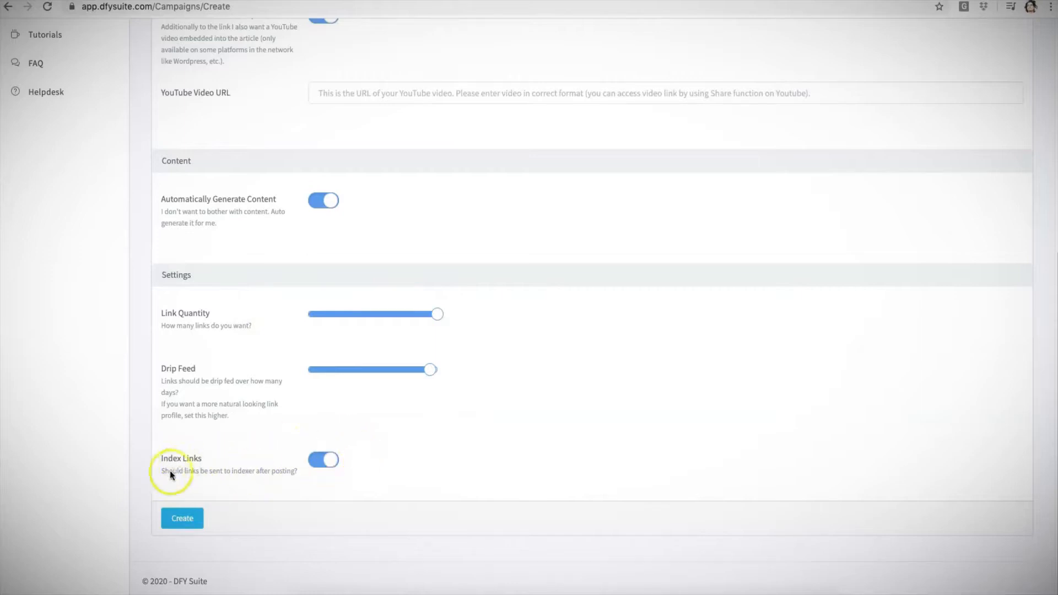
{"action": "mouse_move", "coordinate": [246, 474]}
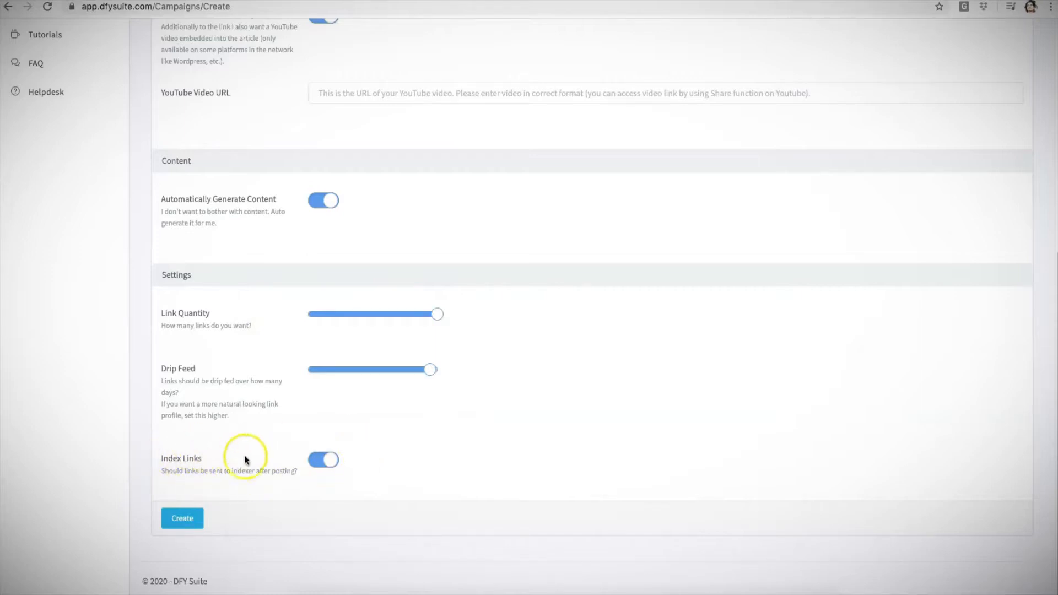
{"action": "left_click", "coordinate": [322, 460]}
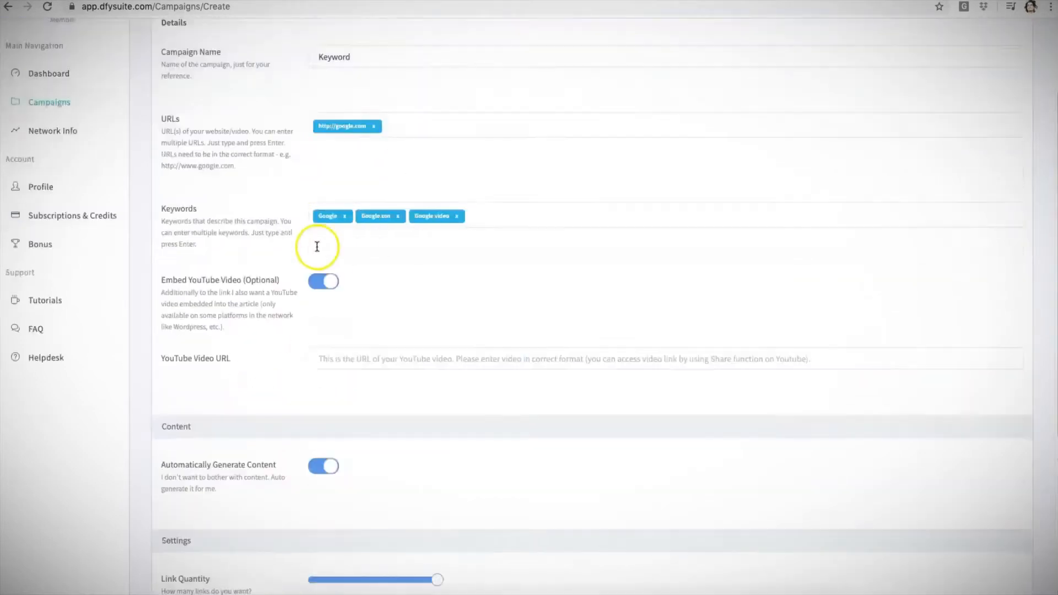
Step: Submit the Keyword campaign with the Create button
{"action": "scroll", "scroll_direction": "down", "scroll_amount": 3}
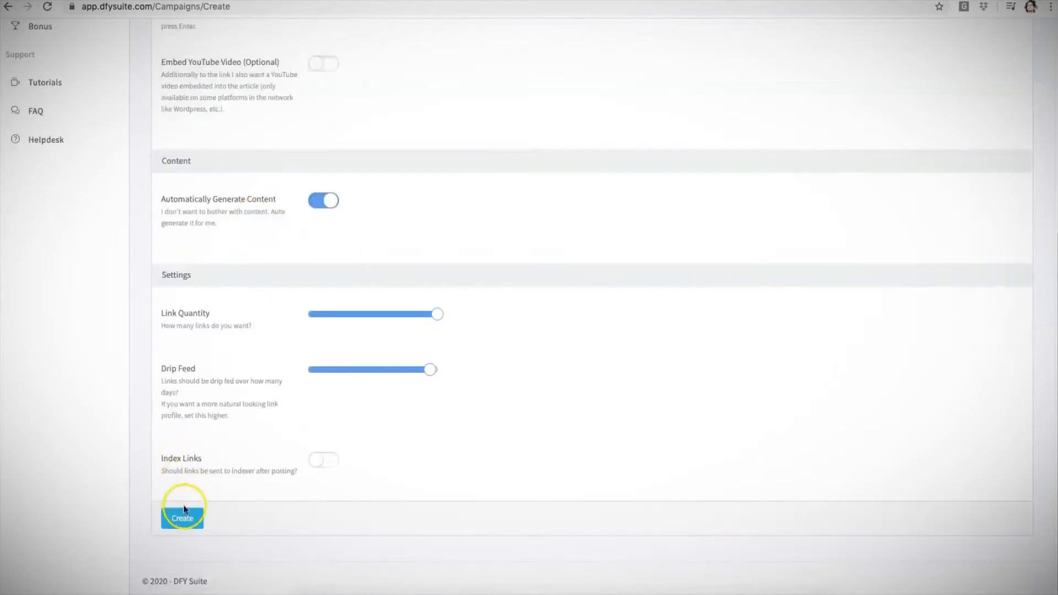
{"action": "left_click", "coordinate": [182, 518]}
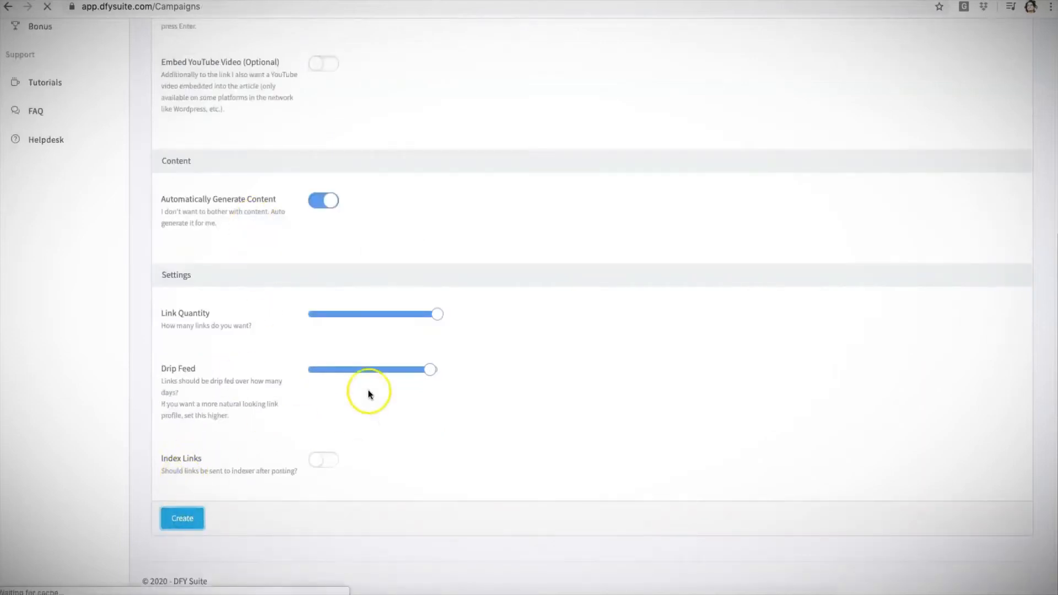
Step: Close the 'Campaign successfully created' banner and review the Keyword row showing Posting
{"action": "left_click", "coordinate": [182, 518]}
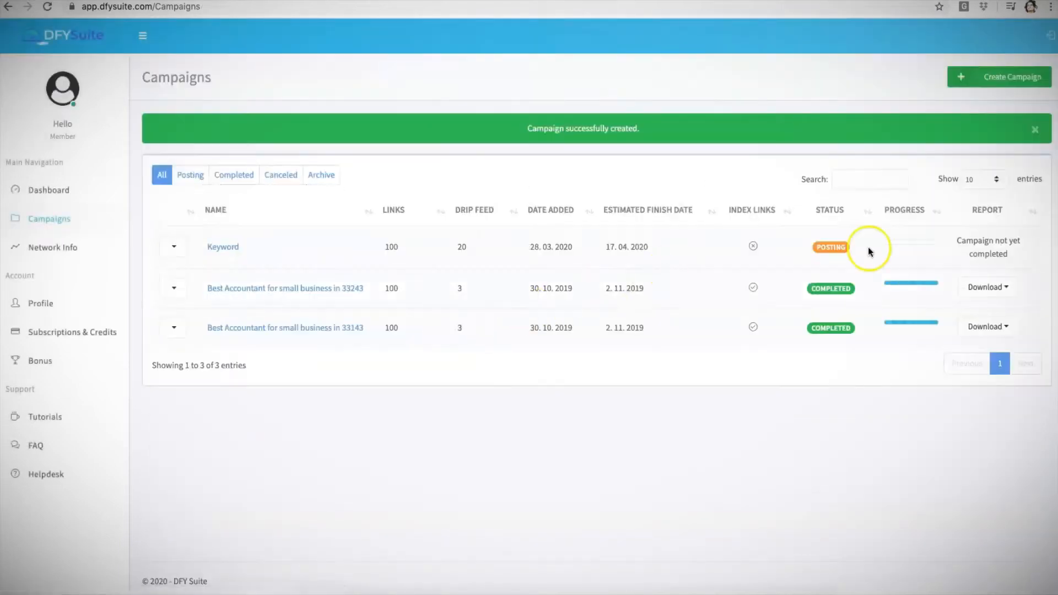
{"action": "mouse_move", "coordinate": [487, 259]}
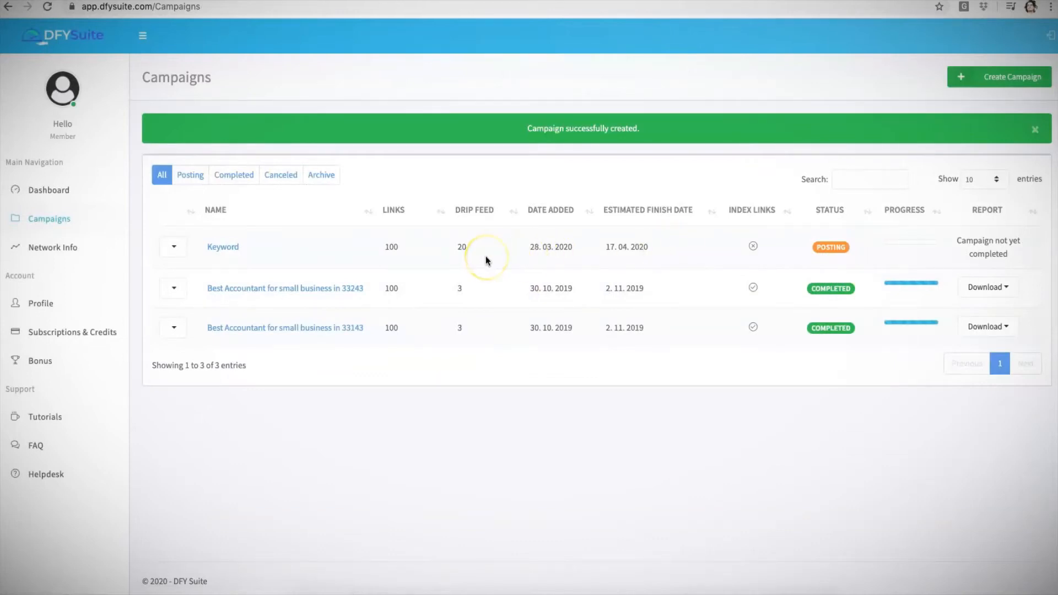
{"action": "mouse_move", "coordinate": [821, 245]}
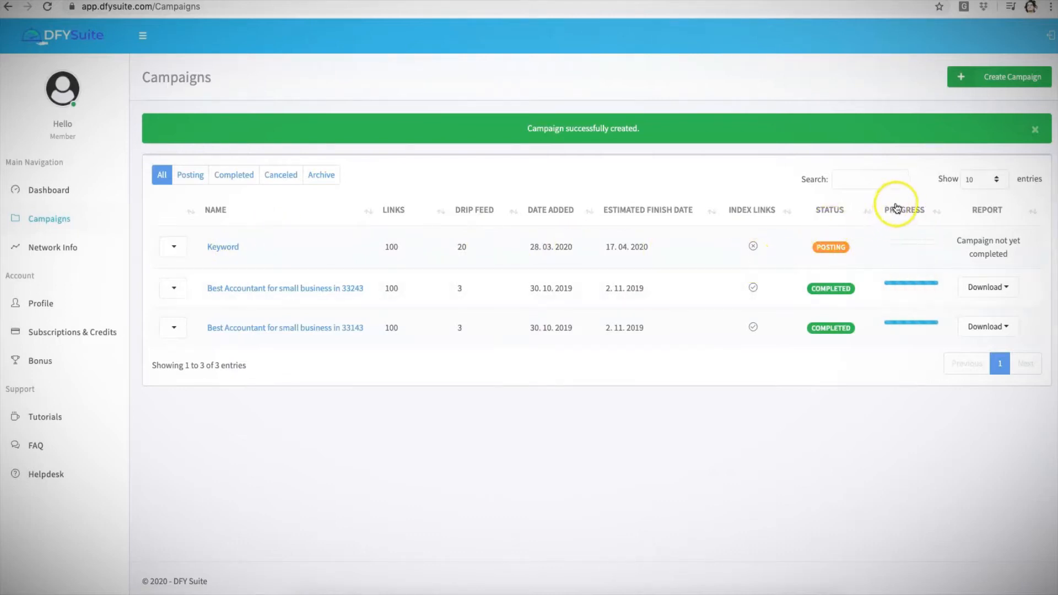
{"action": "left_click", "coordinate": [1034, 128]}
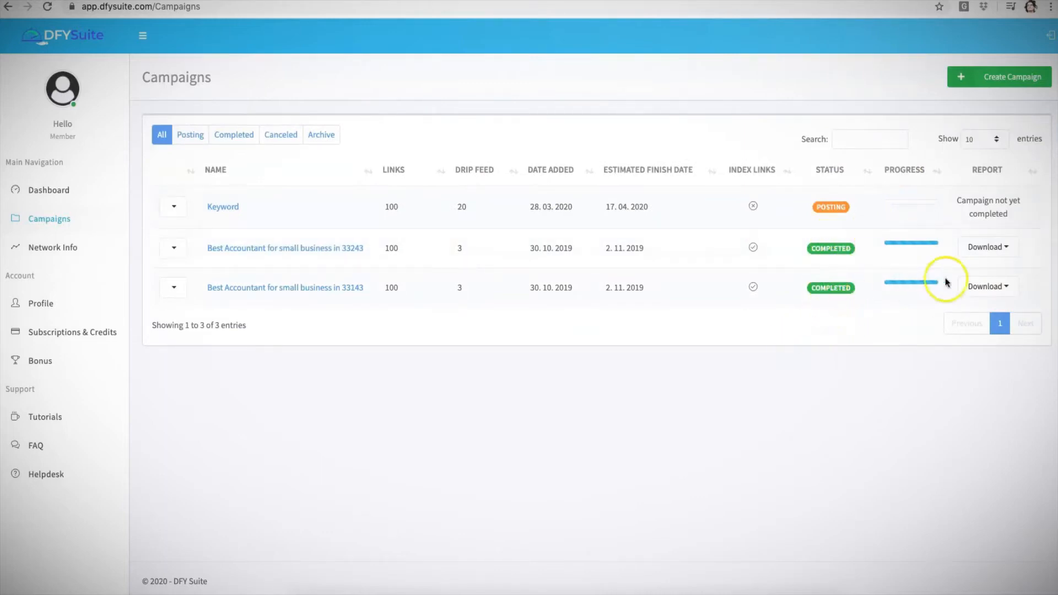
{"action": "left_click", "coordinate": [986, 247]}
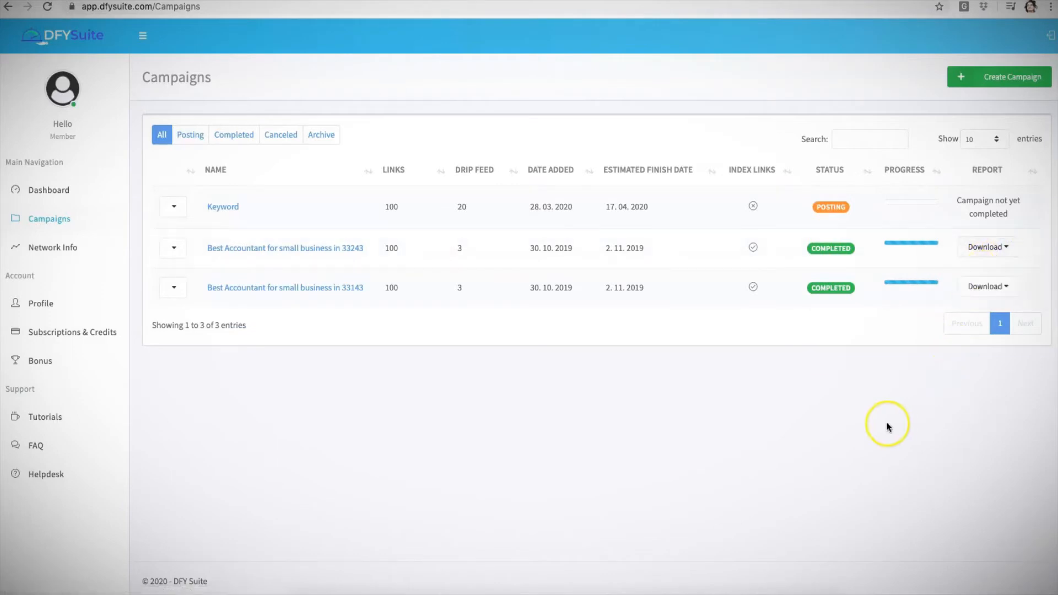
{"action": "mouse_move", "coordinate": [872, 403]}
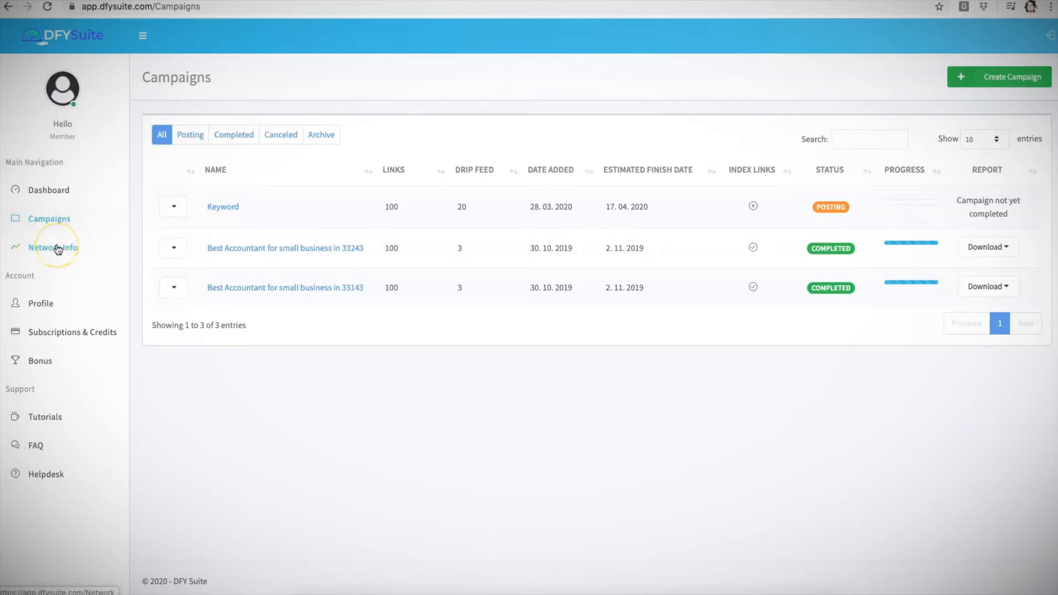
{"action": "mouse_move", "coordinate": [91, 245]}
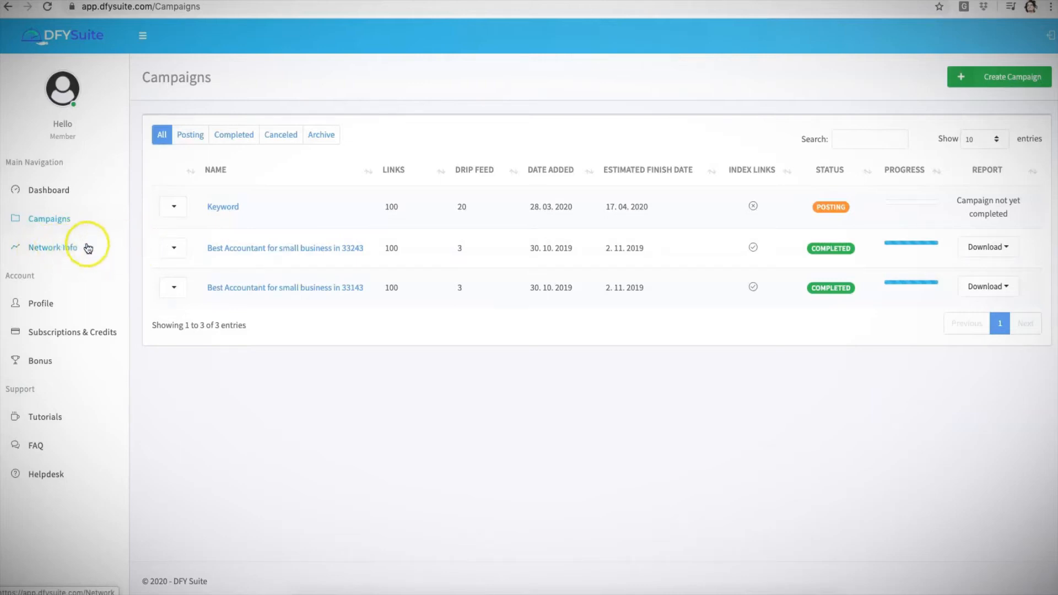
{"action": "mouse_move", "coordinate": [81, 246]}
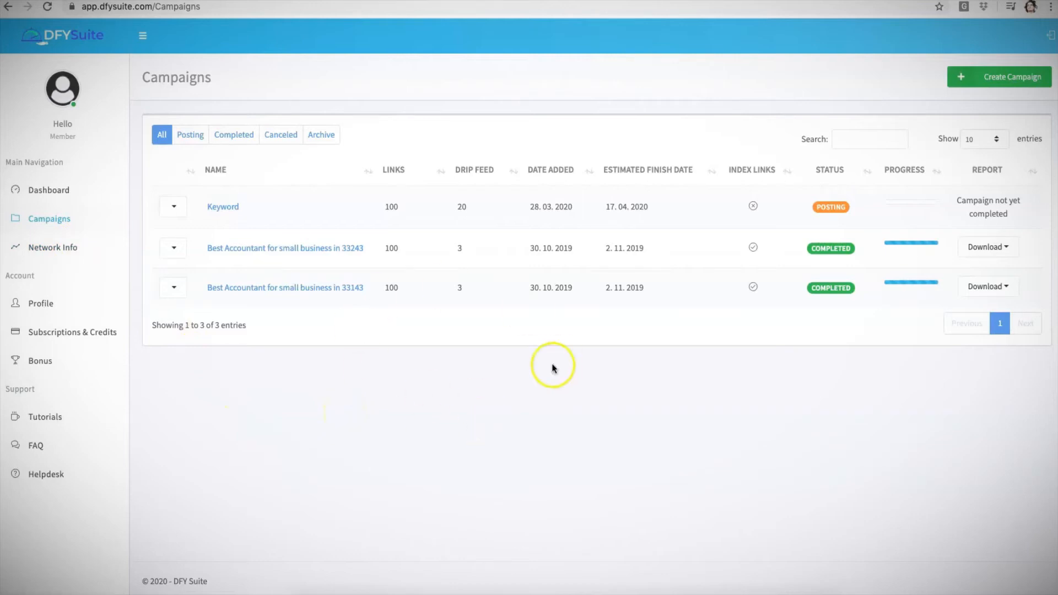
{"action": "mouse_move", "coordinate": [517, 389]}
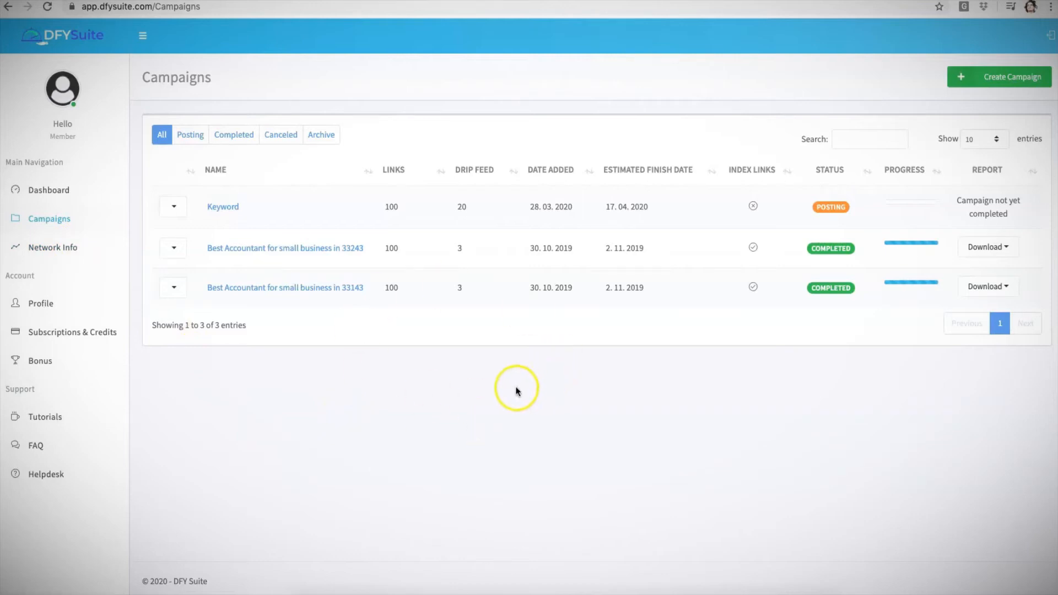
{"action": "mouse_move", "coordinate": [522, 145]}
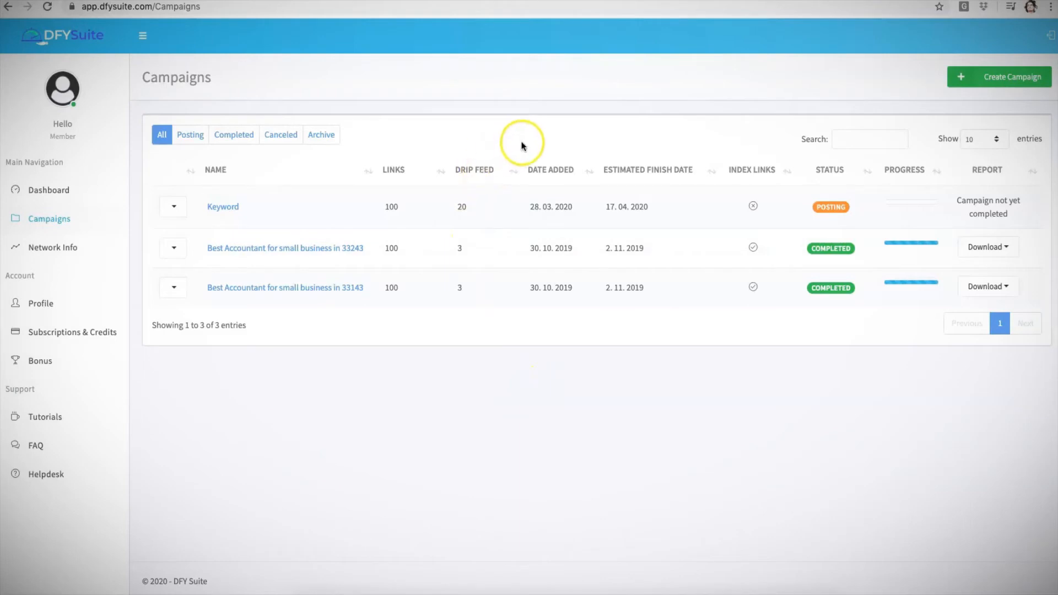